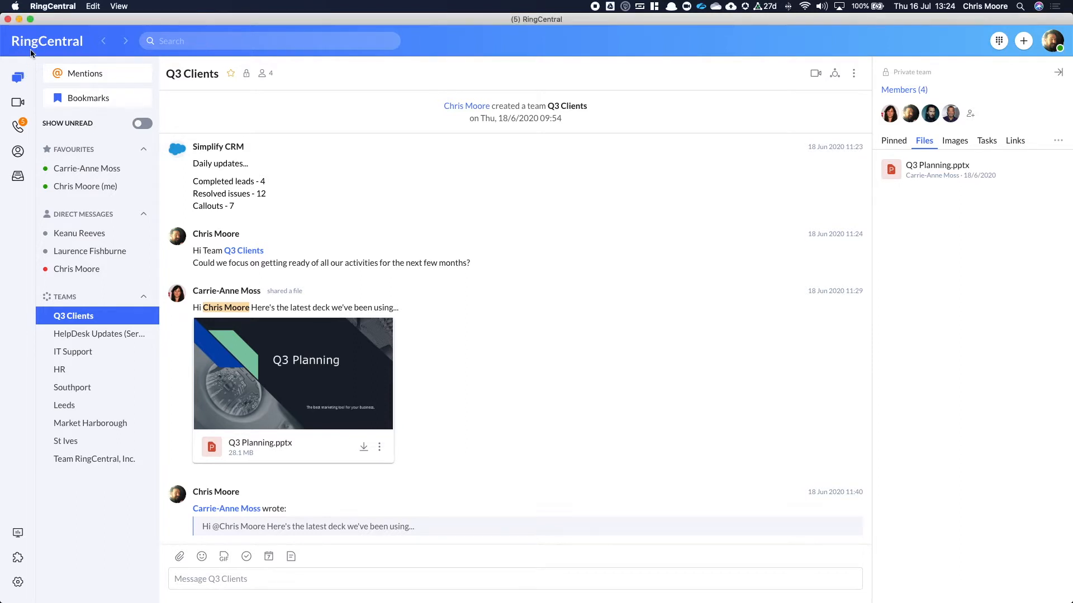
mouse_move(18, 101)
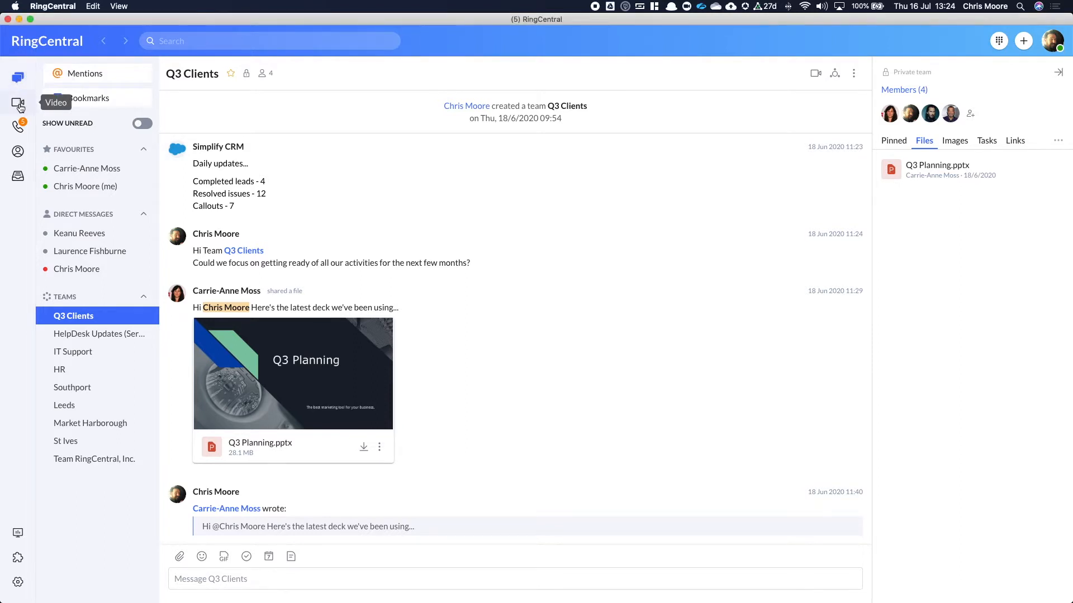
mouse_move(18, 127)
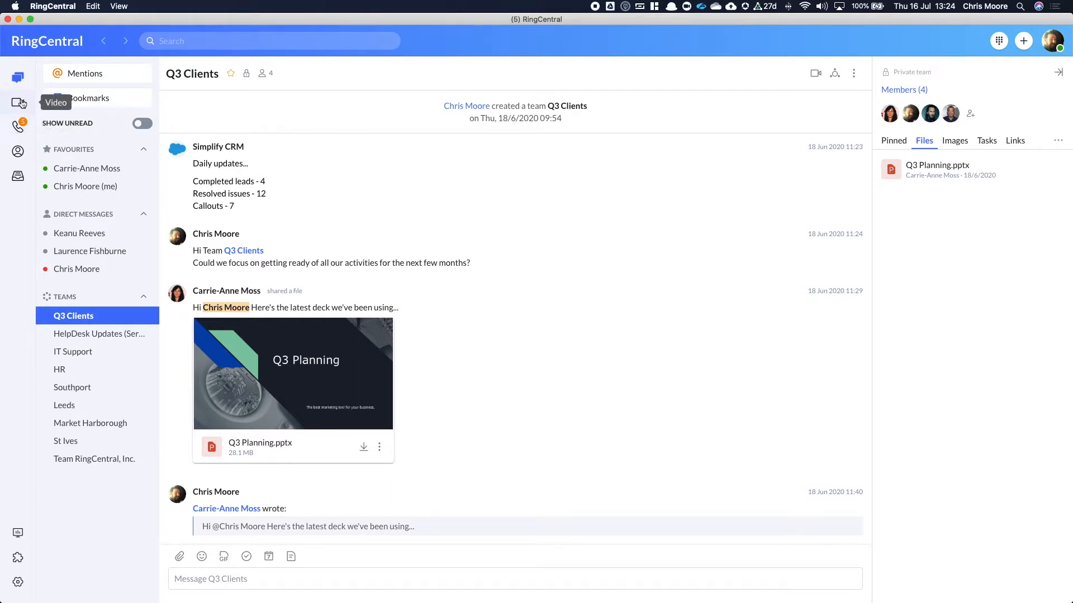
mouse_move(18, 127)
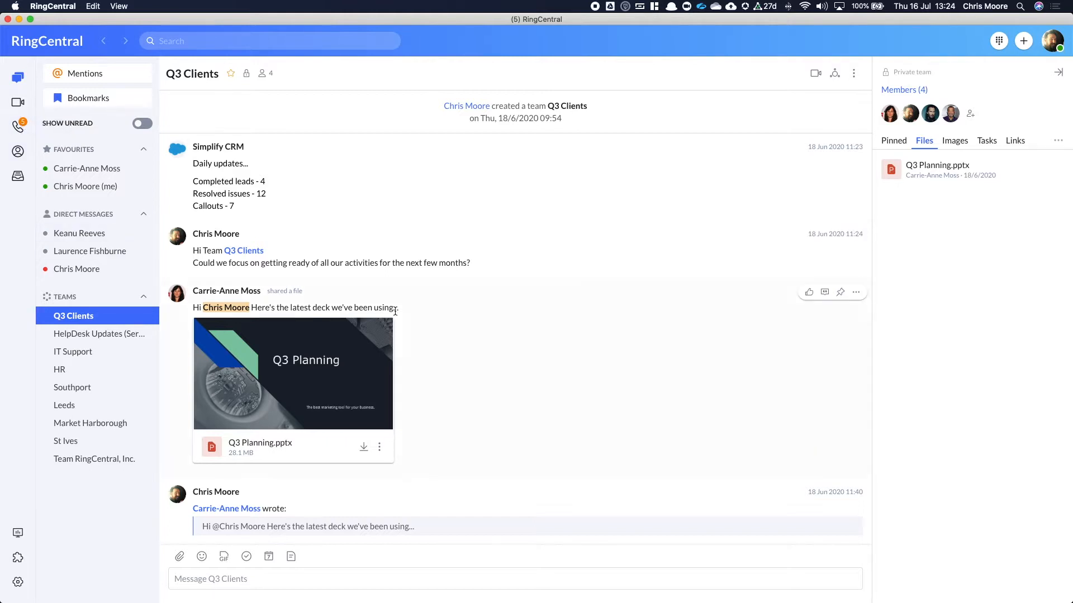
mouse_move(465, 274)
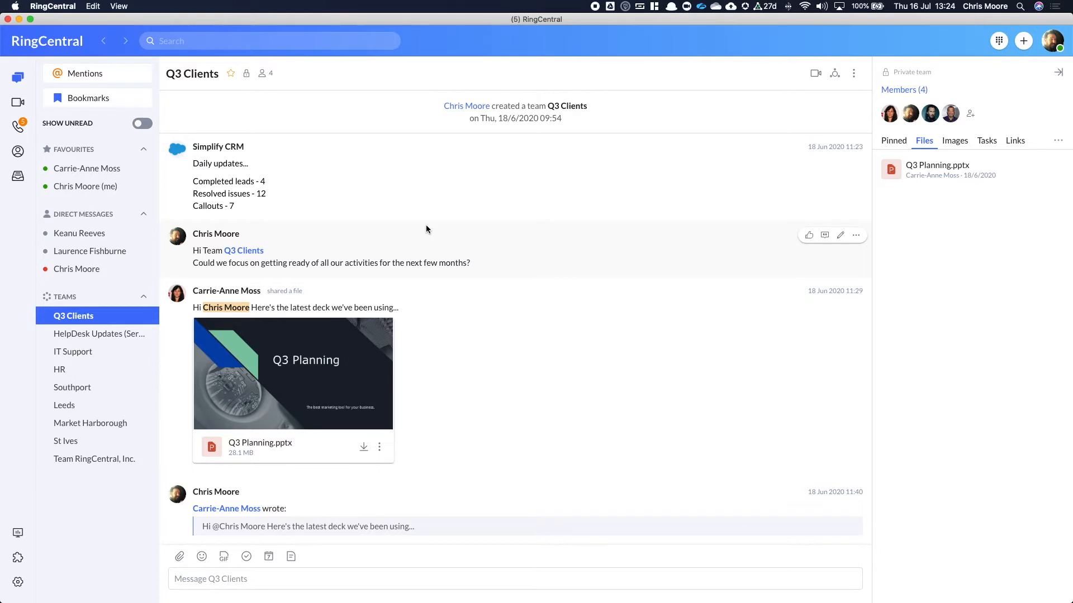
mouse_move(815, 73)
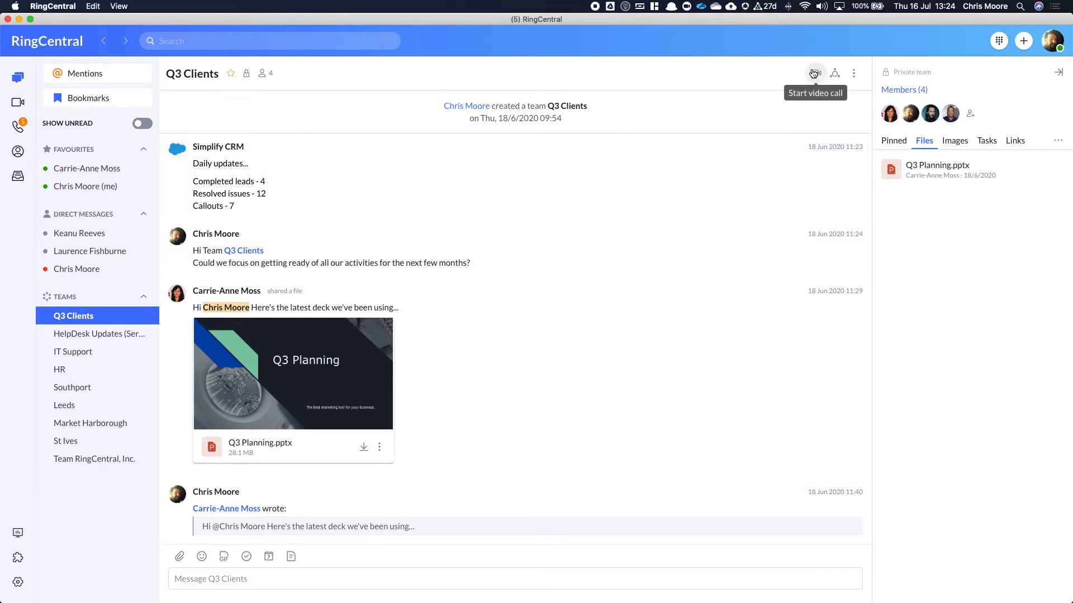
mouse_move(835, 74)
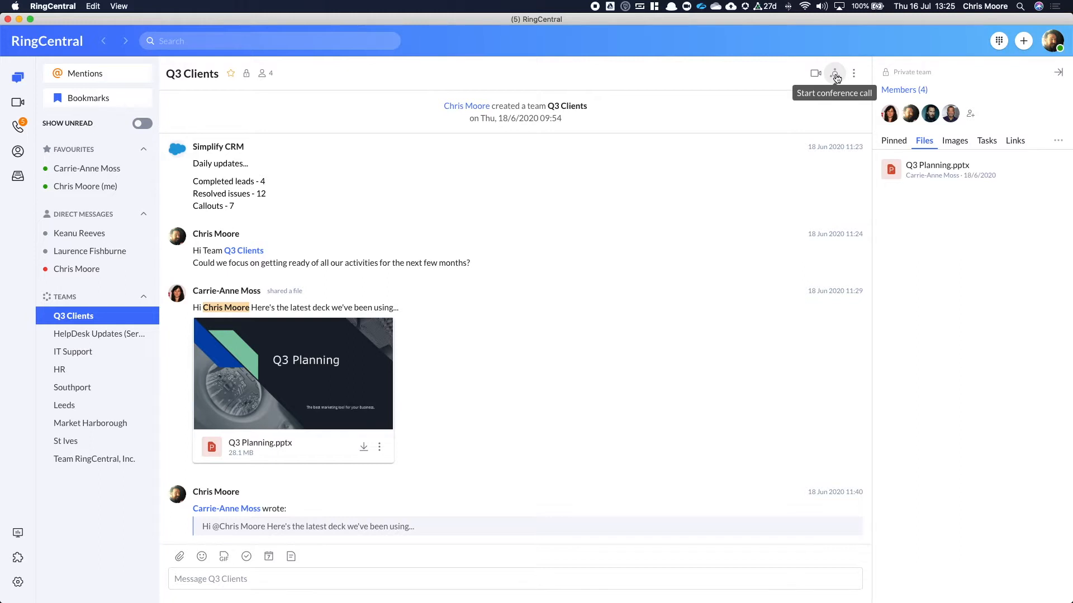
mouse_move(723, 74)
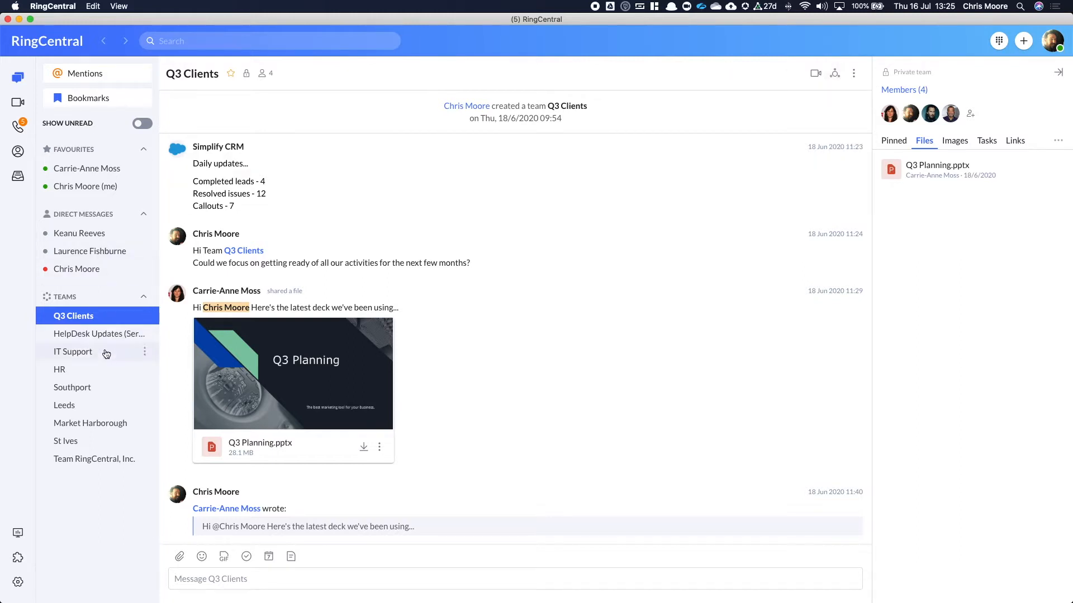
mouse_move(89, 262)
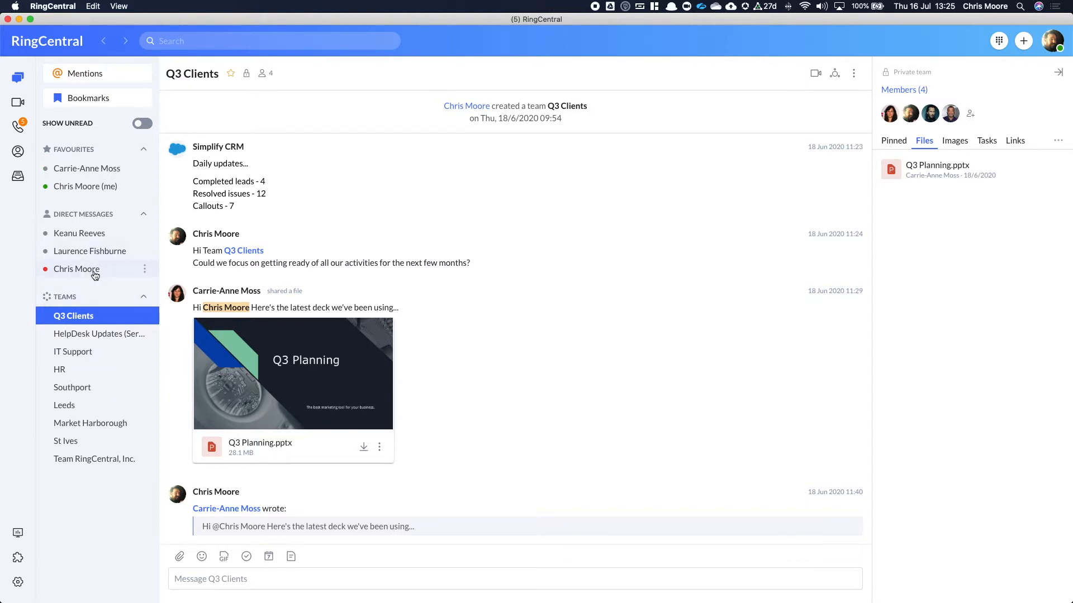
mouse_move(76, 269)
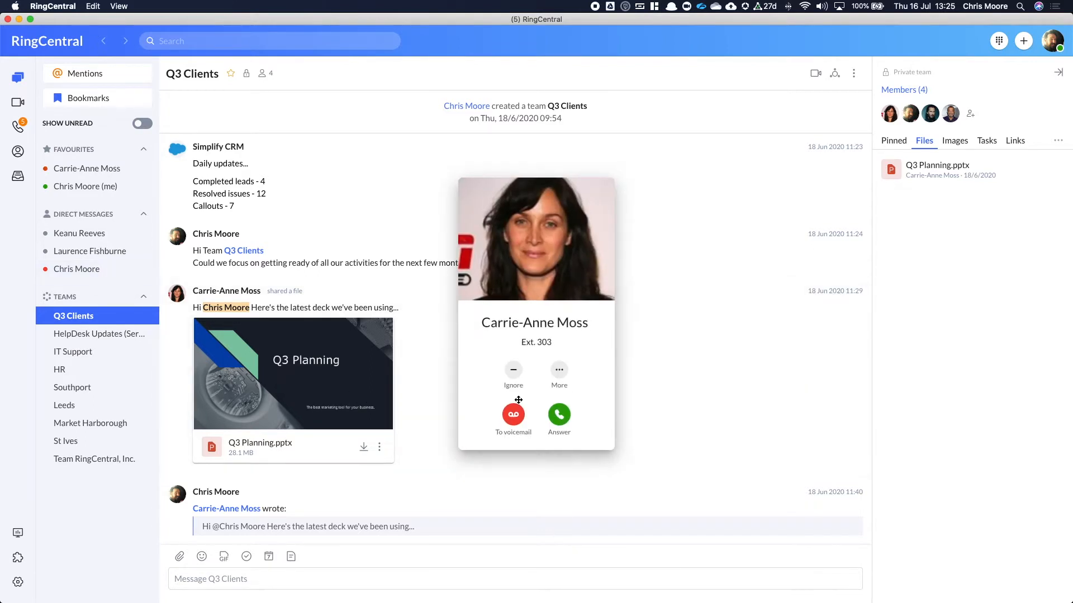
- Answer Carrie-Anne Moss's call from extension 303 and mute the microphone
left_click(559, 414)
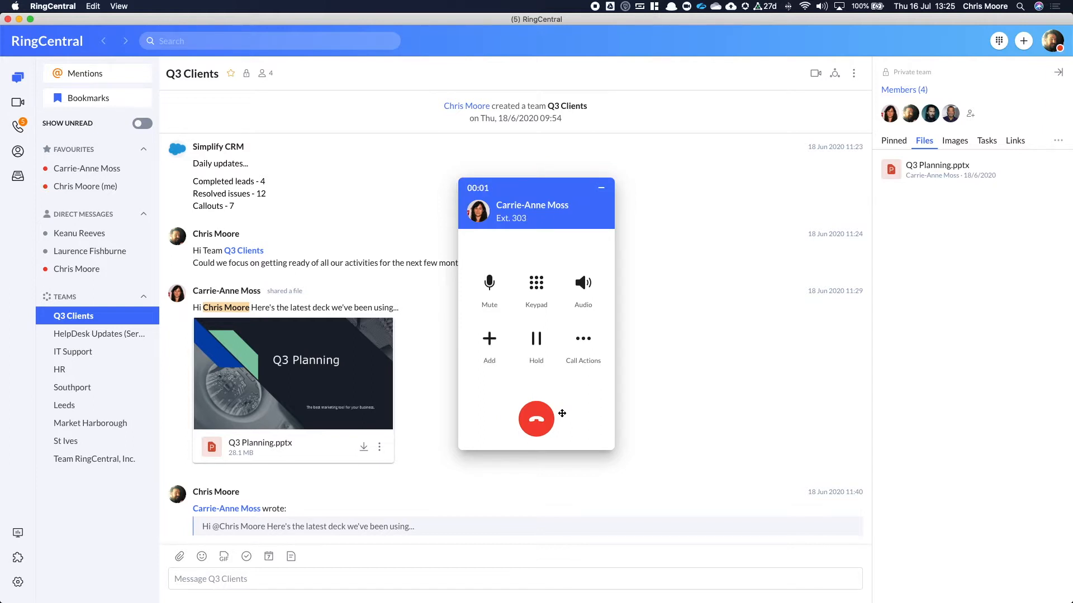
left_click(489, 283)
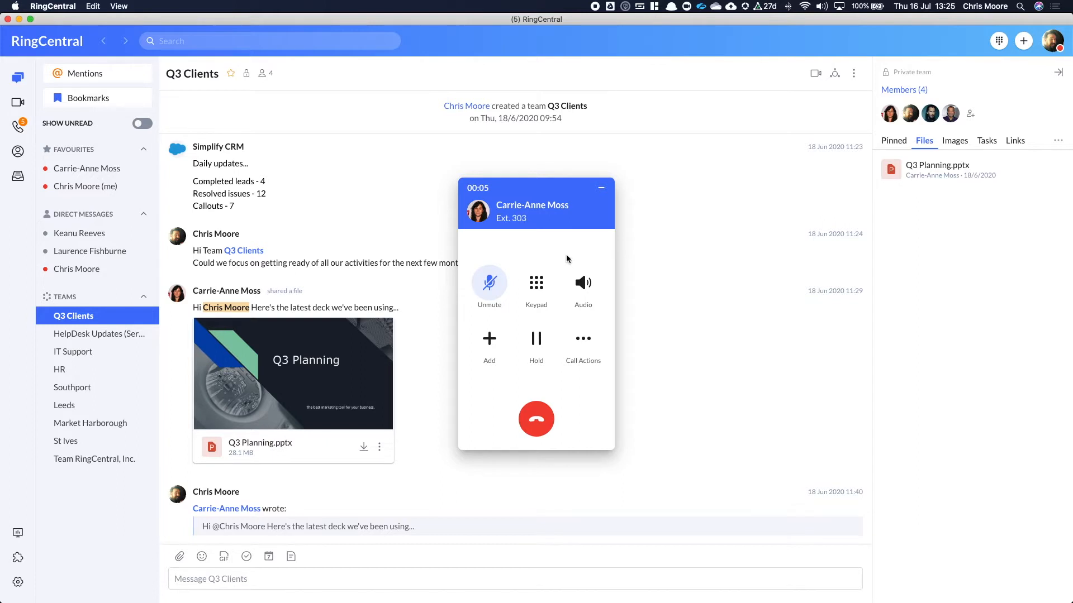
mouse_move(551, 259)
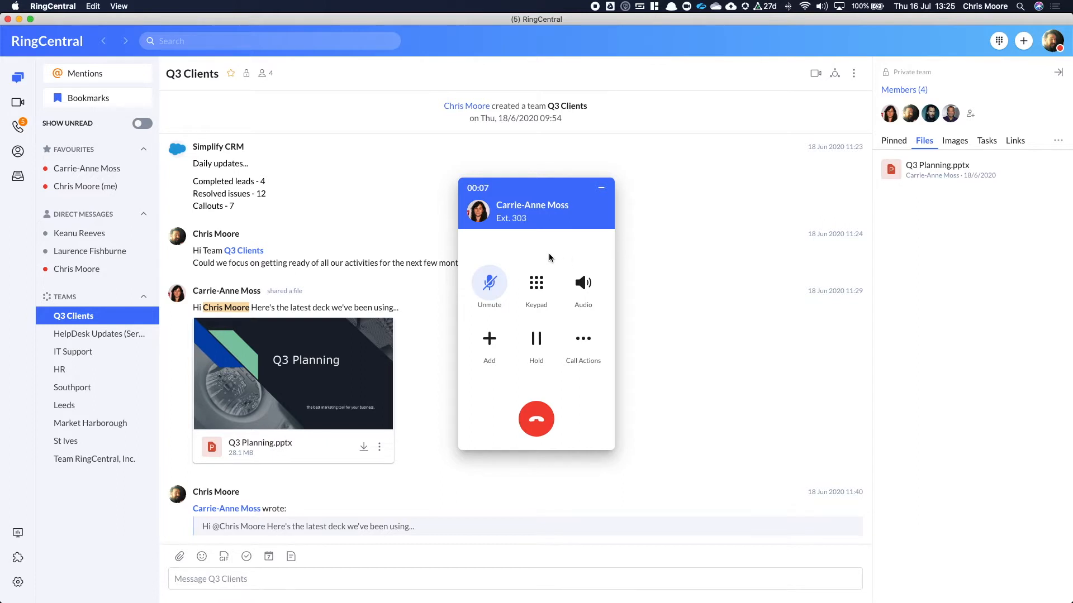
mouse_move(536, 246)
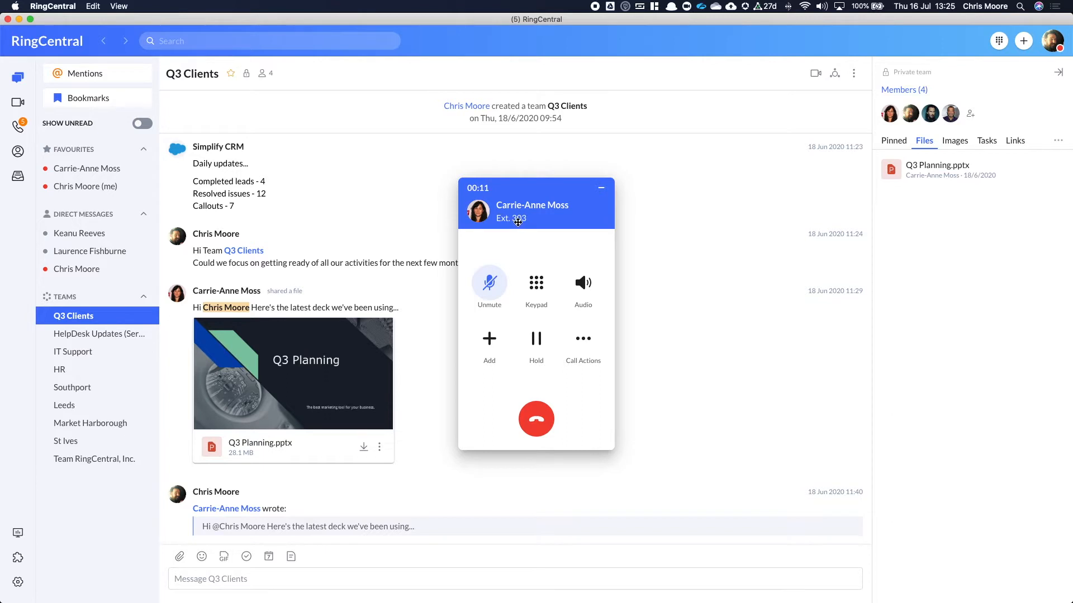
mouse_move(522, 259)
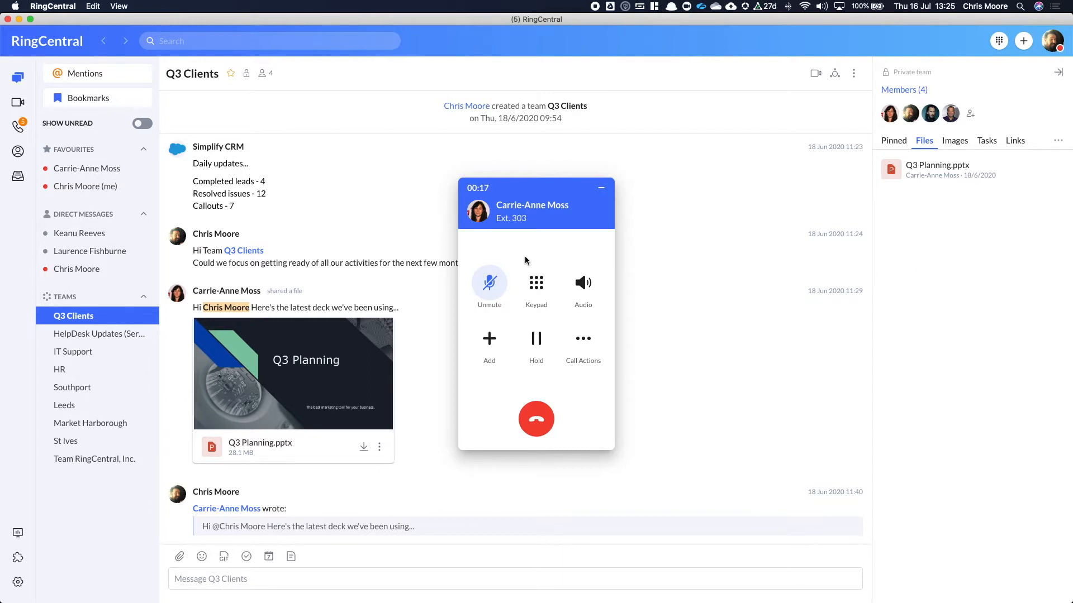
mouse_move(548, 238)
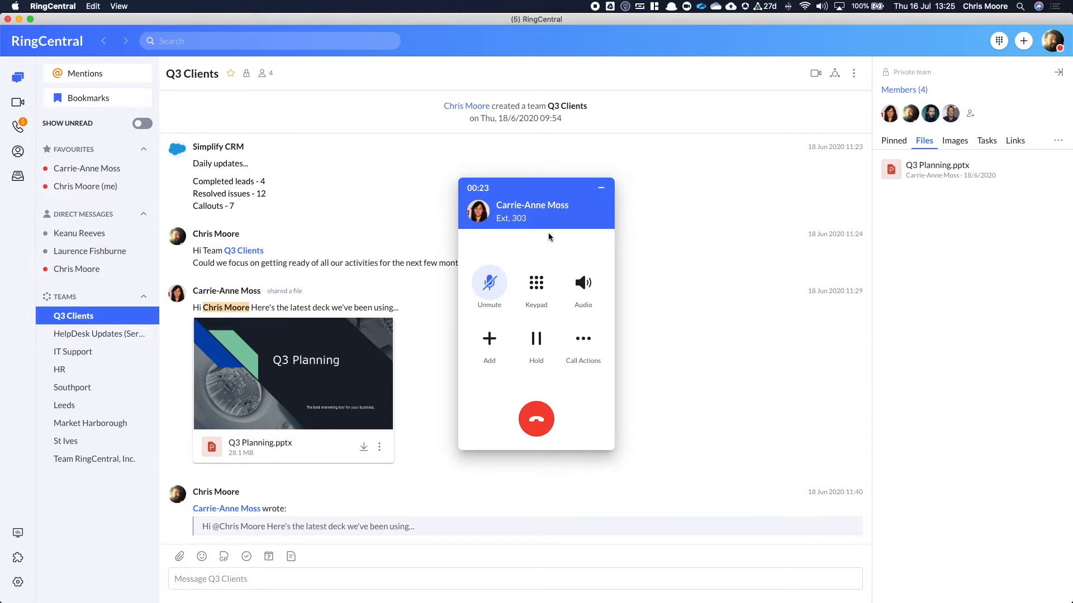
left_click(582, 340)
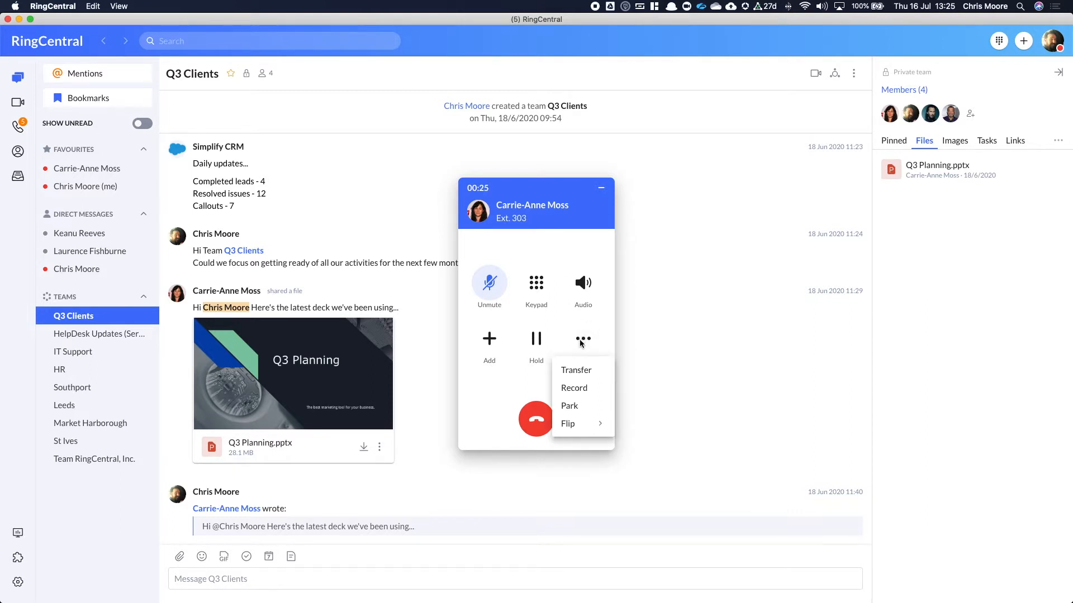
mouse_move(576, 370)
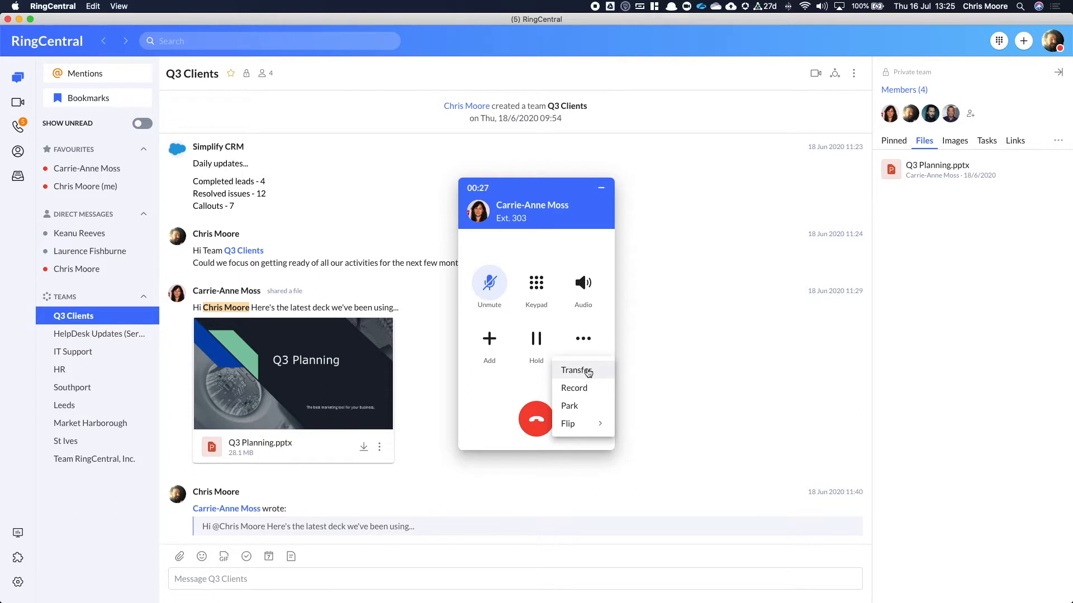
left_click(575, 370)
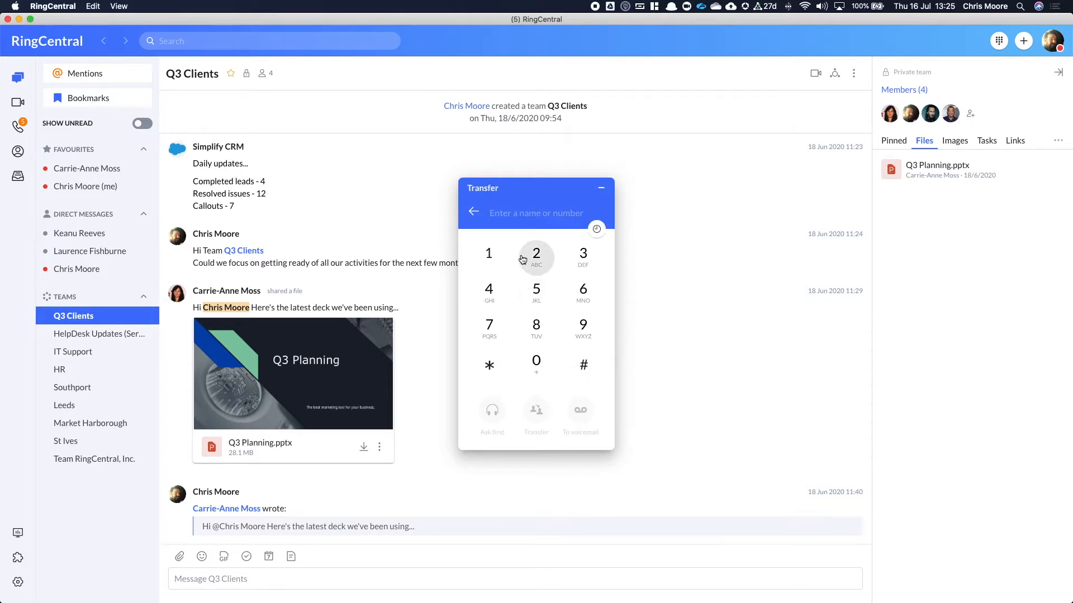
type("la")
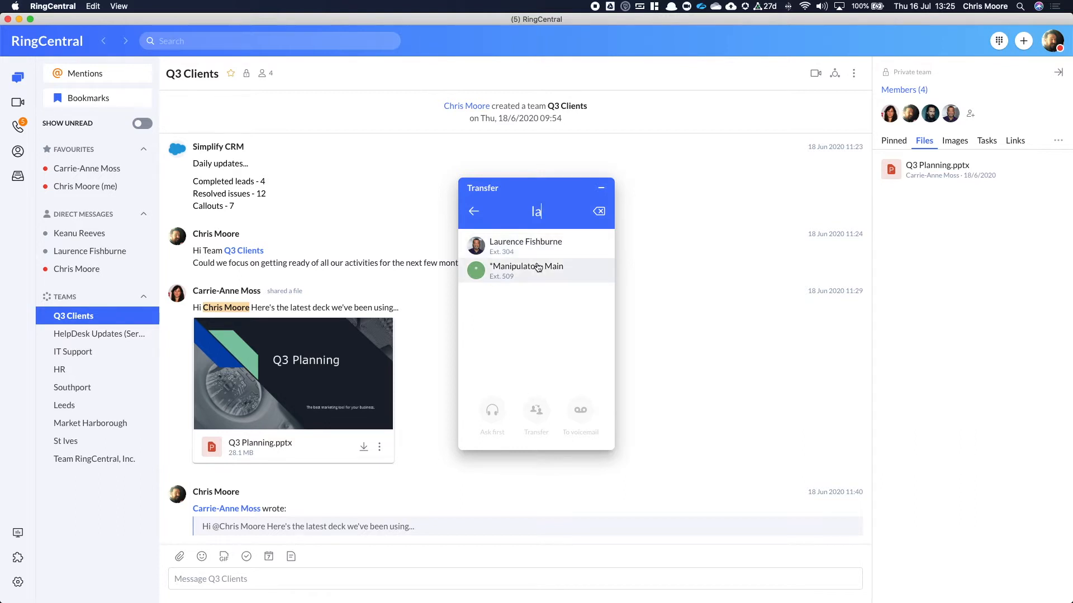
left_click(598, 210)
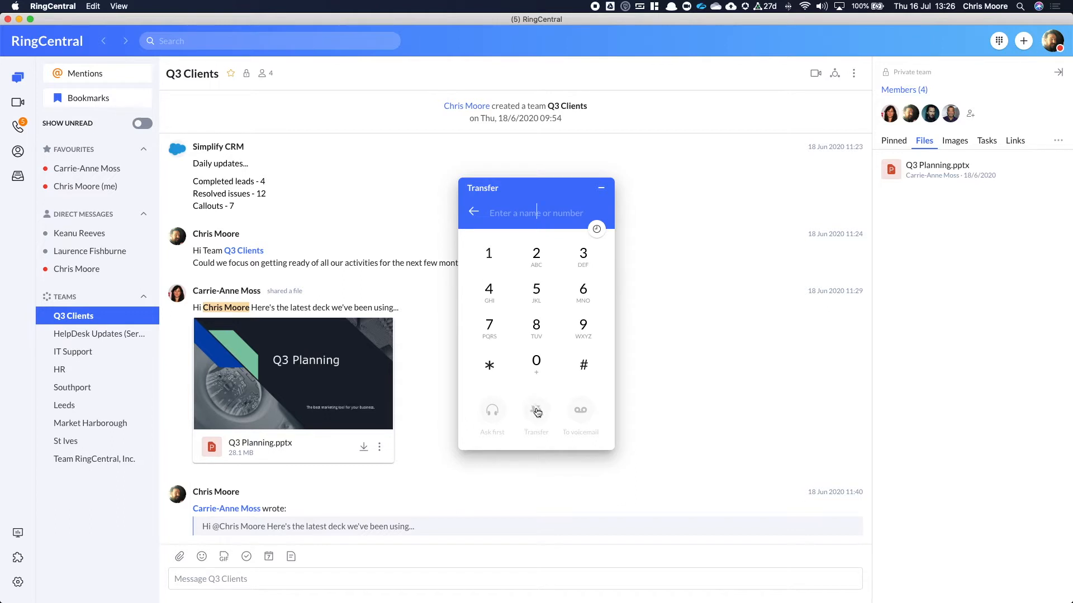
mouse_move(491, 411)
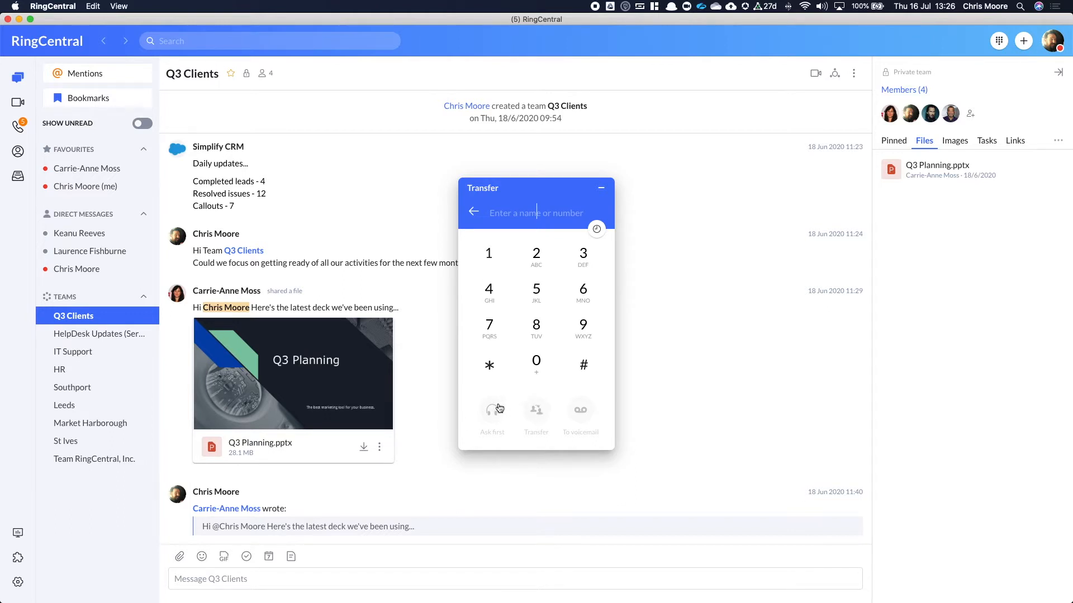
mouse_move(469, 238)
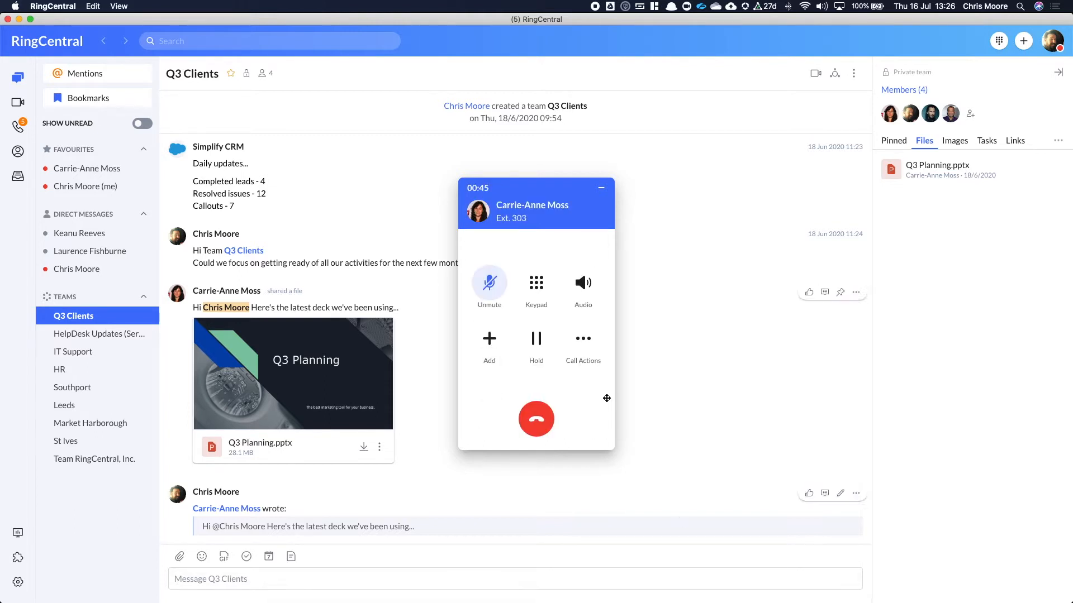
- Show the call's Transfer, Record, Park and Flip actions instead of the transfer dialpad
left_click(582, 342)
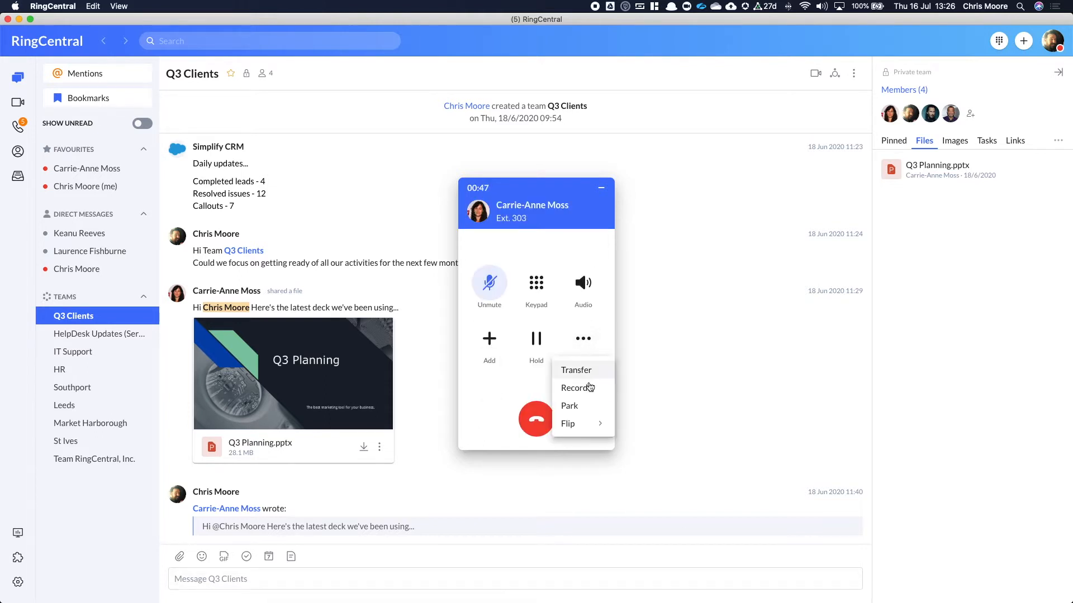
mouse_move(569, 405)
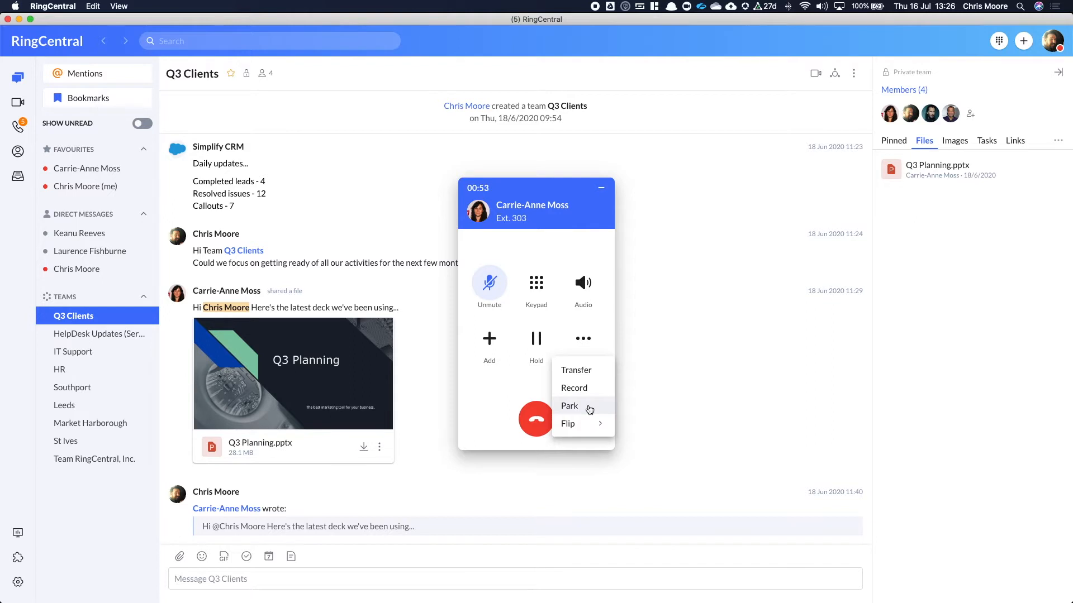
mouse_move(574, 388)
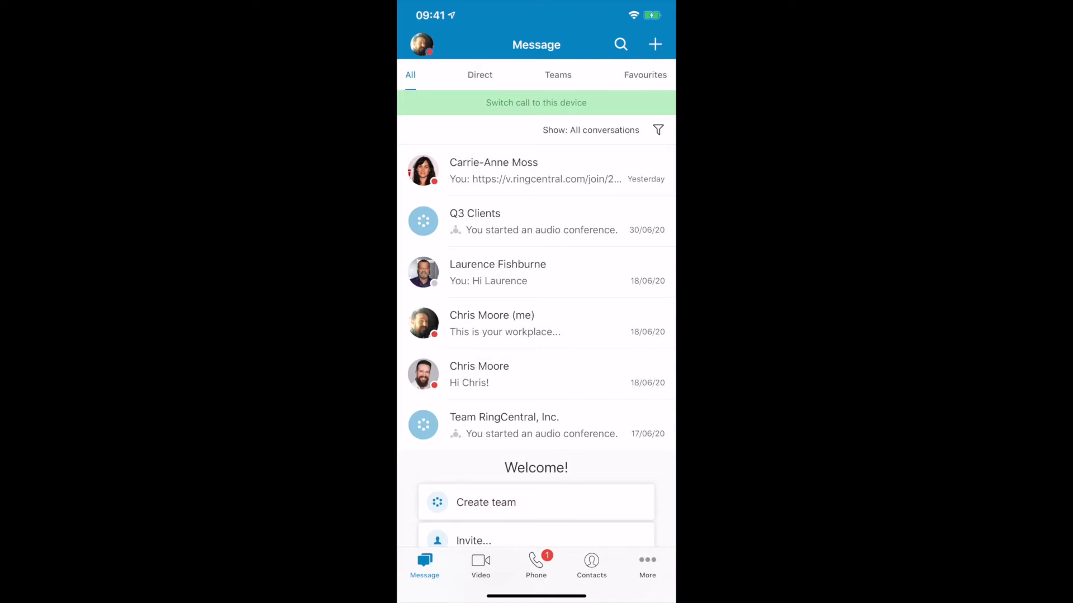
- From the Q3 Clients chat, switch the Carrie-Anne Moss call to the phone and view its actions
left_click(475, 221)
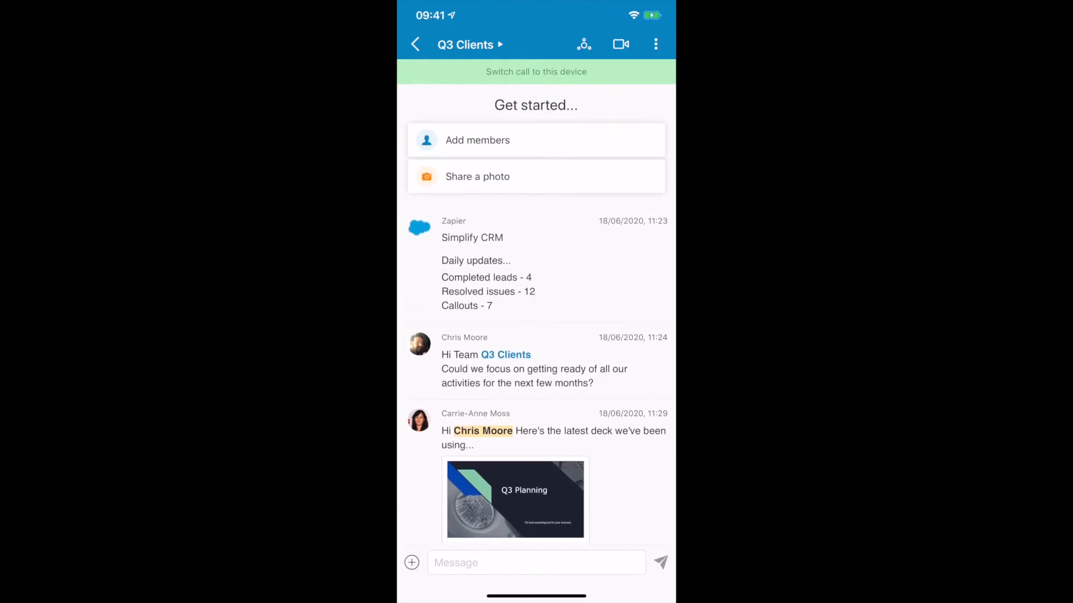
left_click(535, 71)
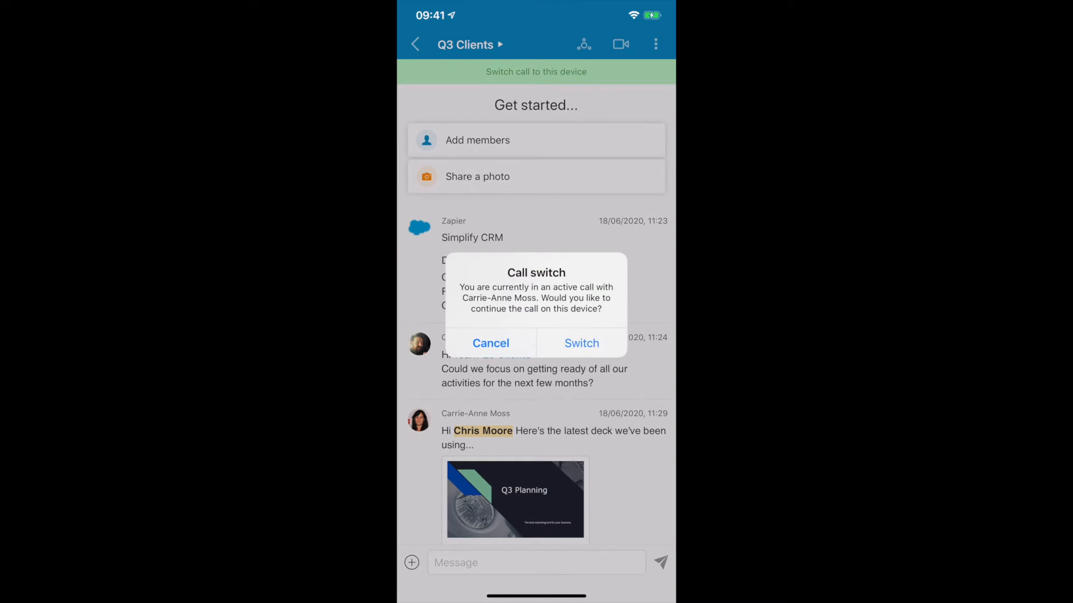
left_click(581, 343)
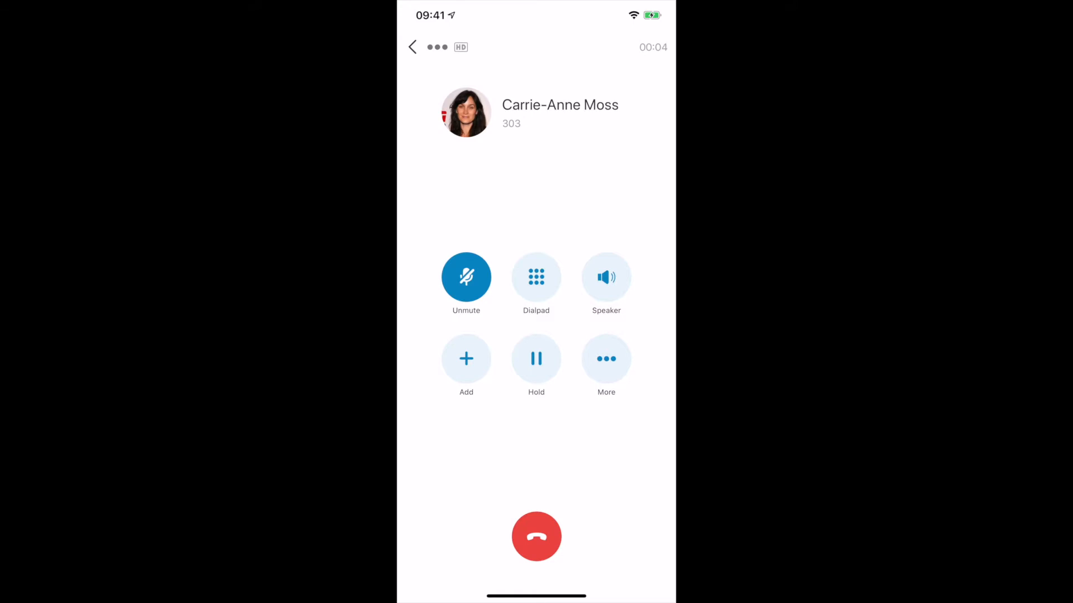
left_click(606, 359)
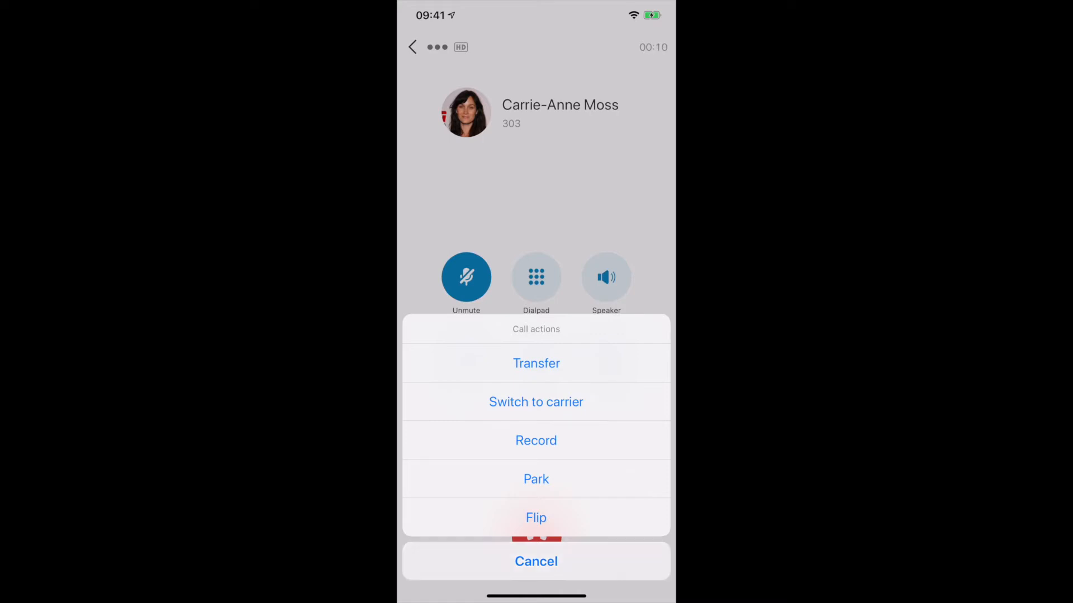
left_click(535, 560)
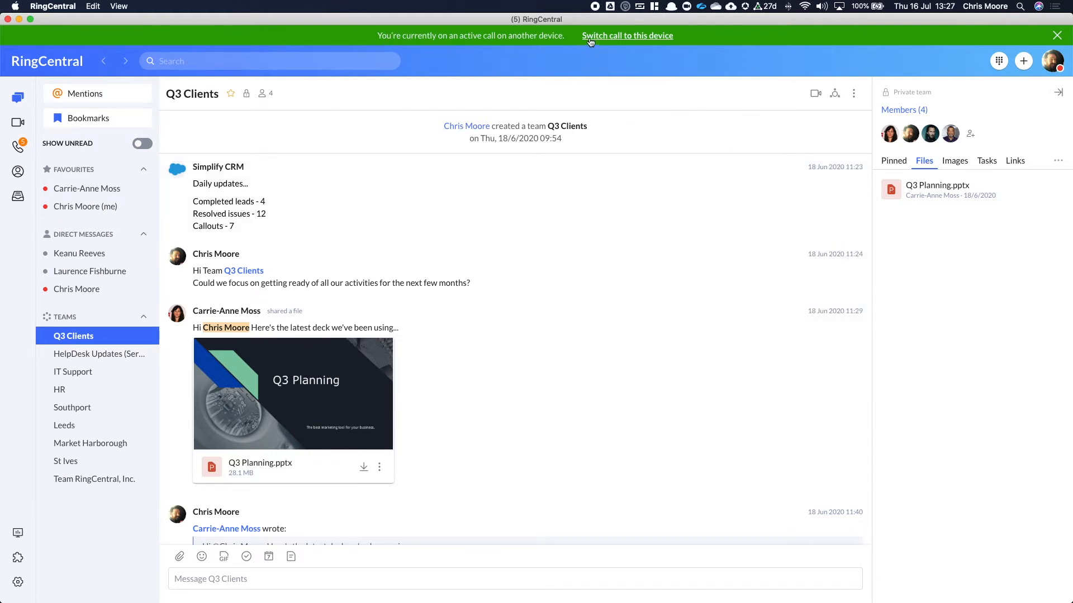
- Switch the Carrie-Anne Moss call back to the desktop, mute it, and hang up
left_click(626, 36)
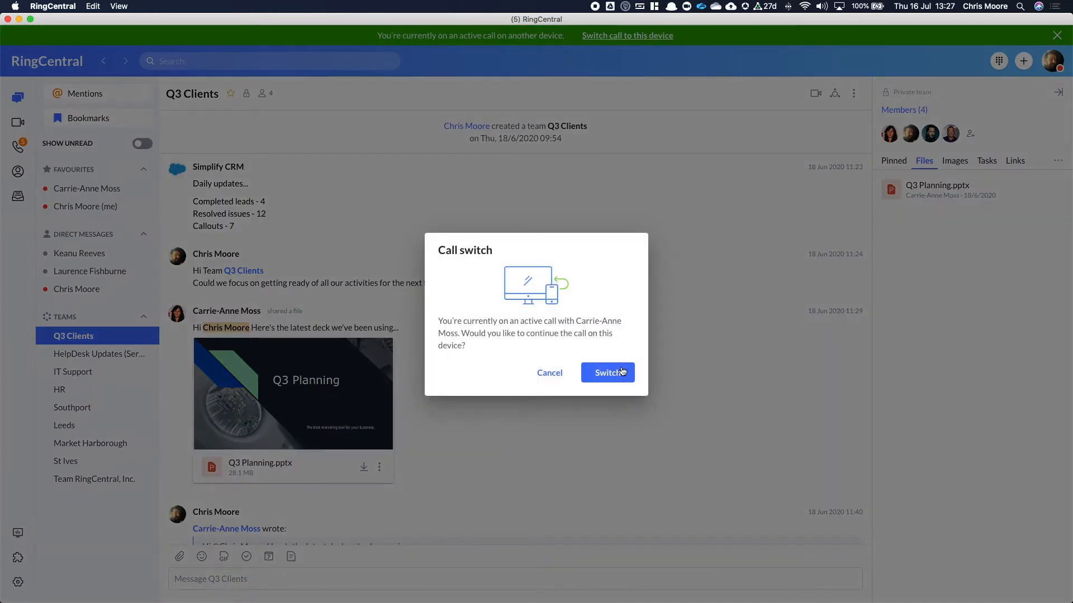
left_click(606, 373)
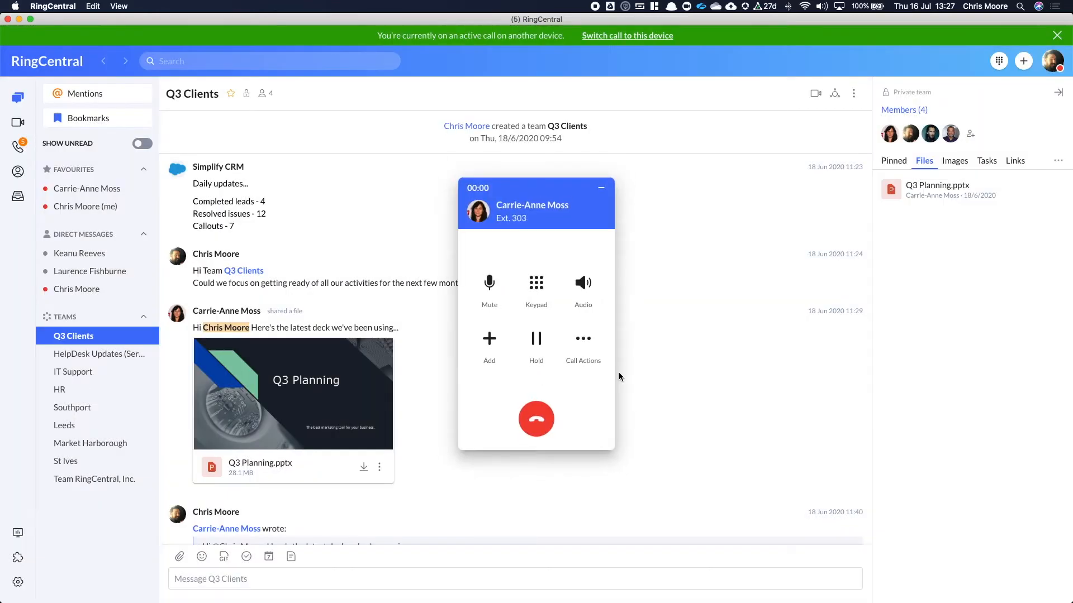
left_click(1055, 36)
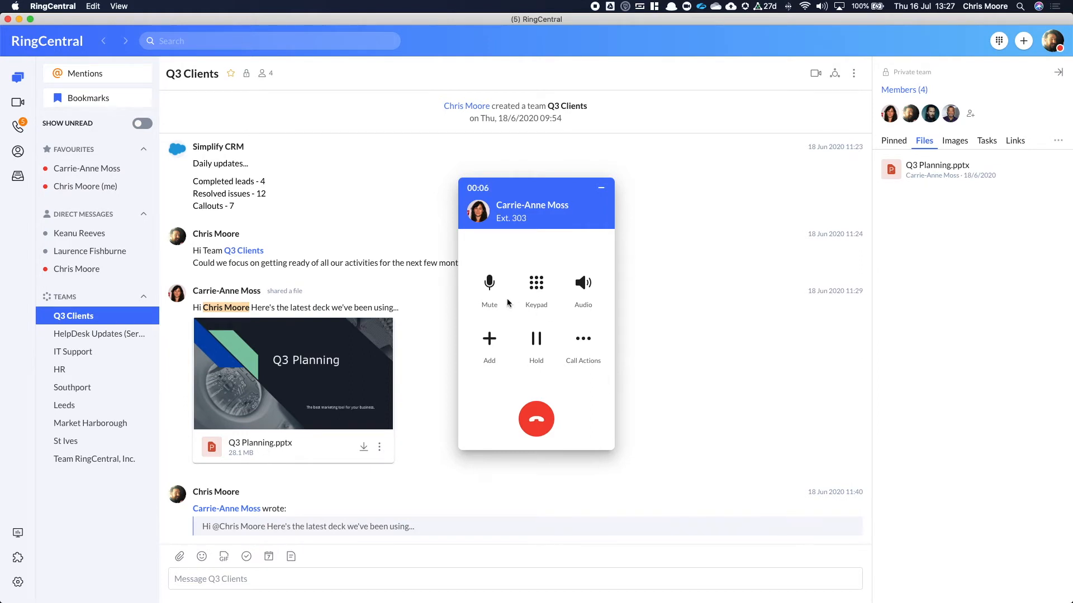
left_click(489, 283)
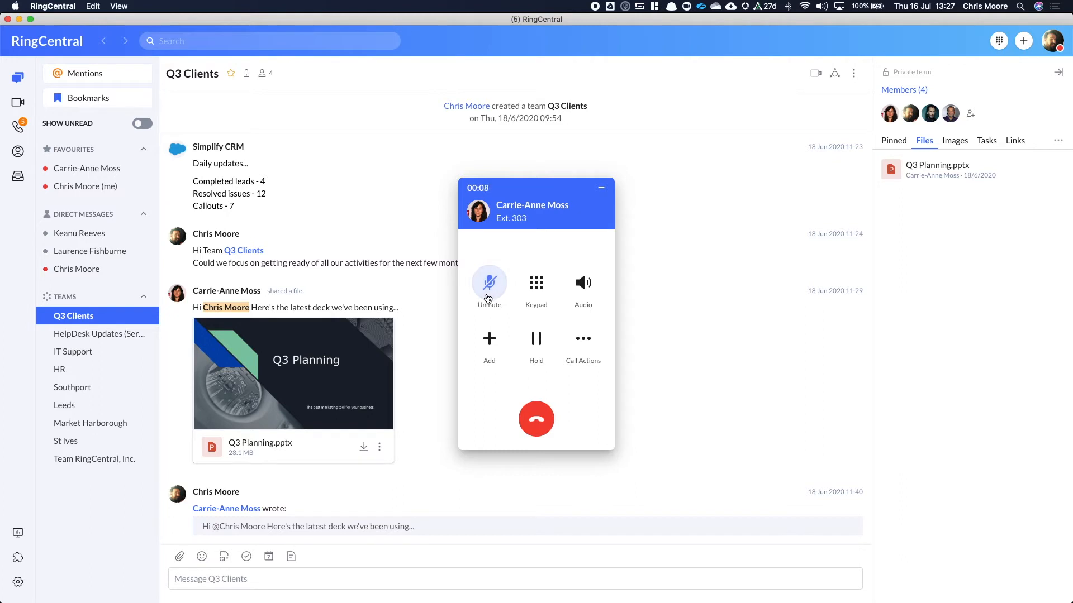
left_click(536, 418)
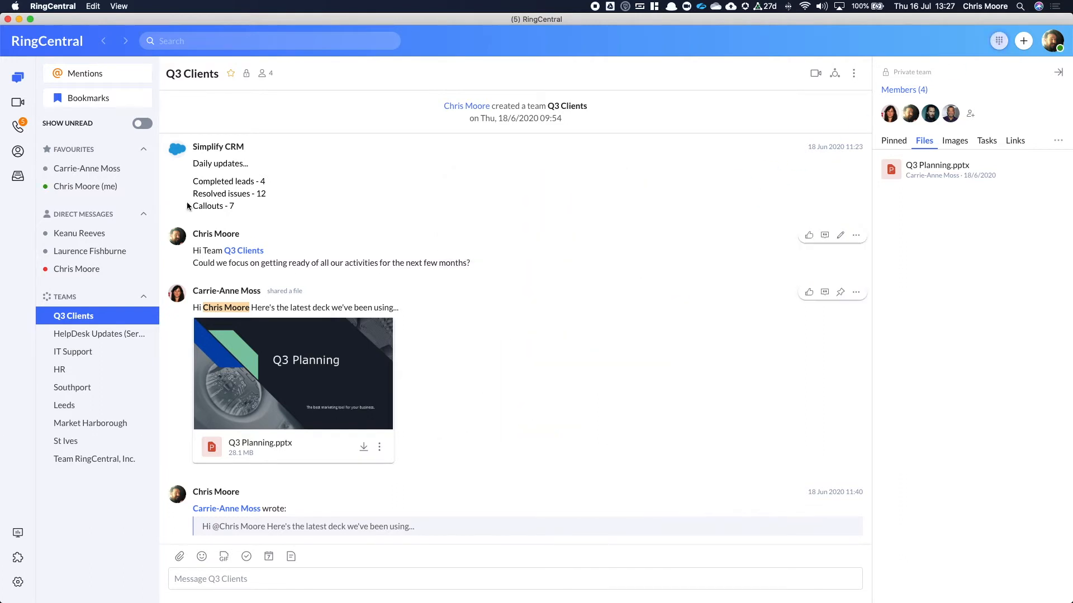
- Show the transcript of Carrie-Anne Moss's 29-second voicemail from 18 June in All voicemails
left_click(18, 128)
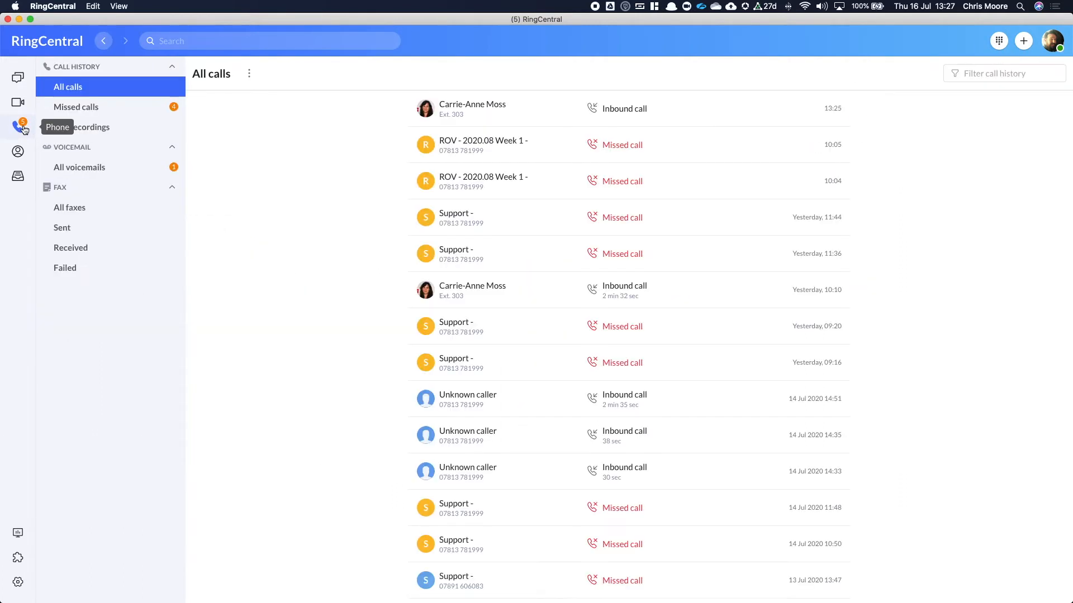
left_click(79, 167)
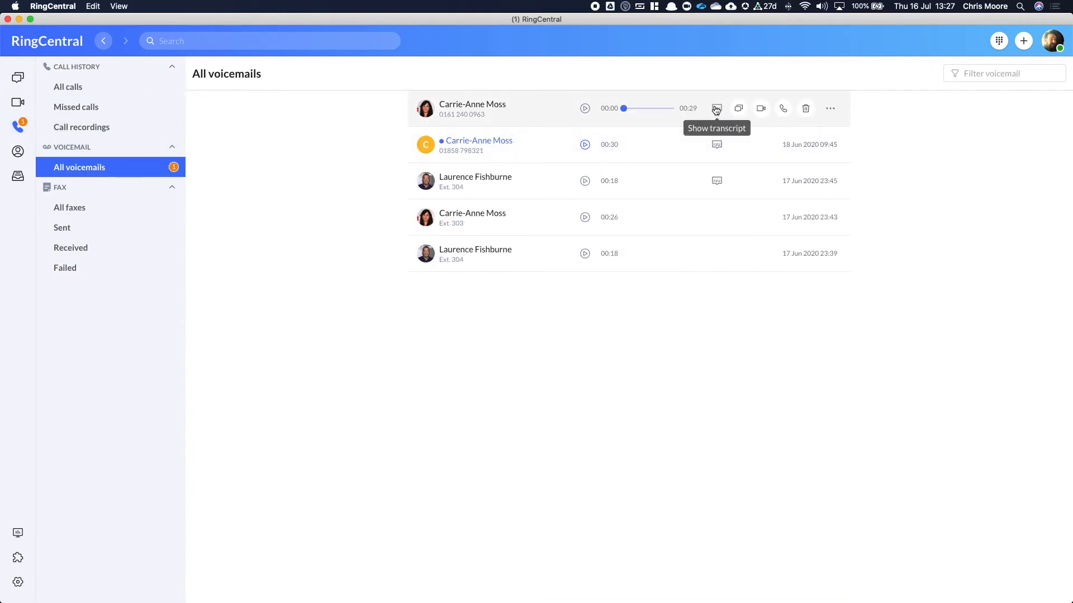
left_click(716, 108)
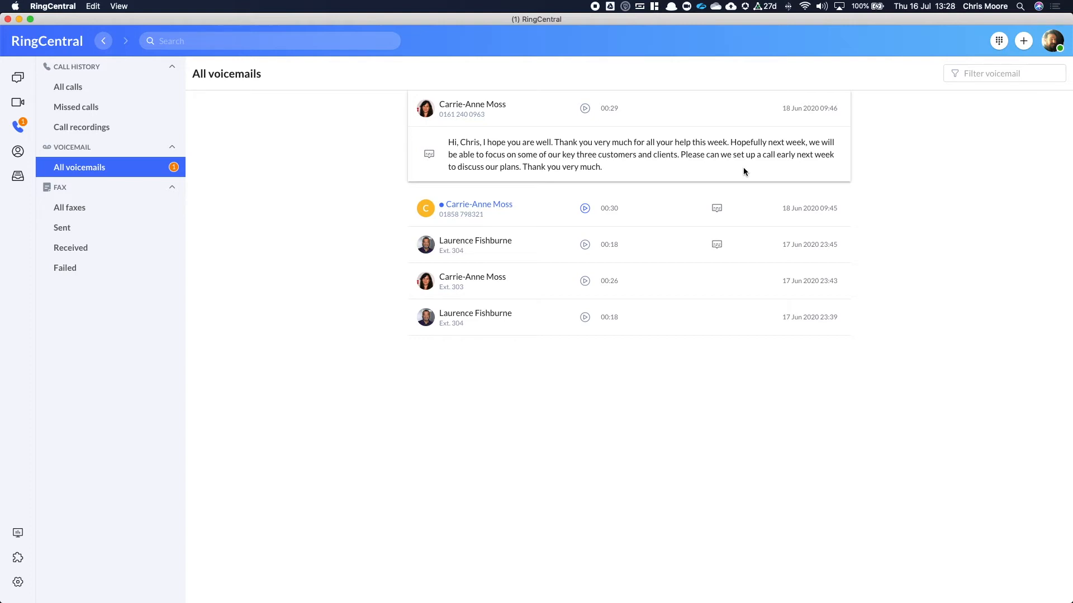
mouse_move(18, 103)
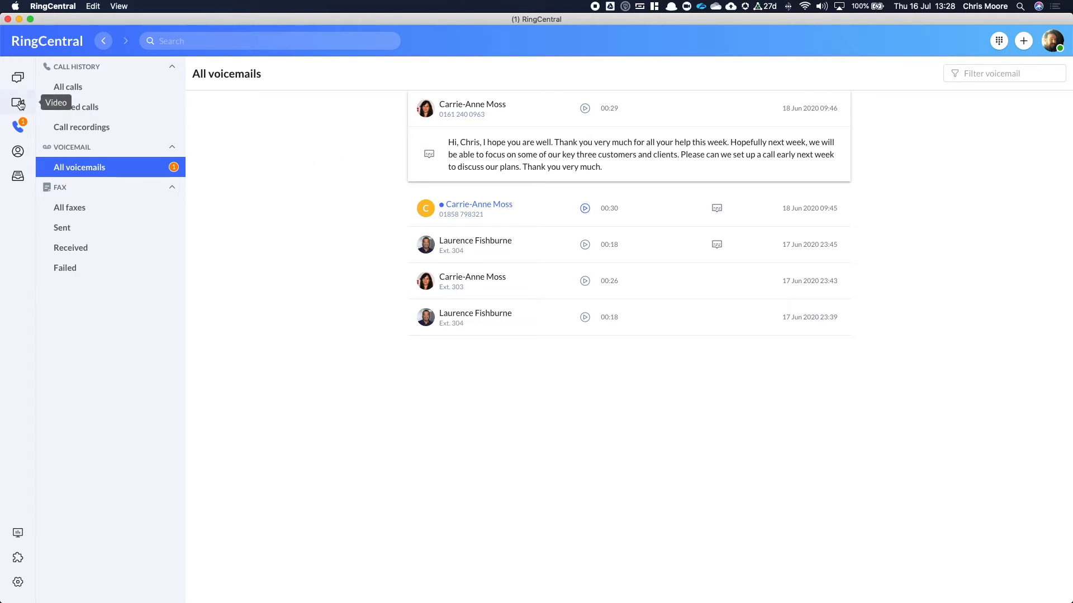
- Open the video meetings list, cancelling both the instant meeting start and the Schedule dialog
left_click(17, 102)
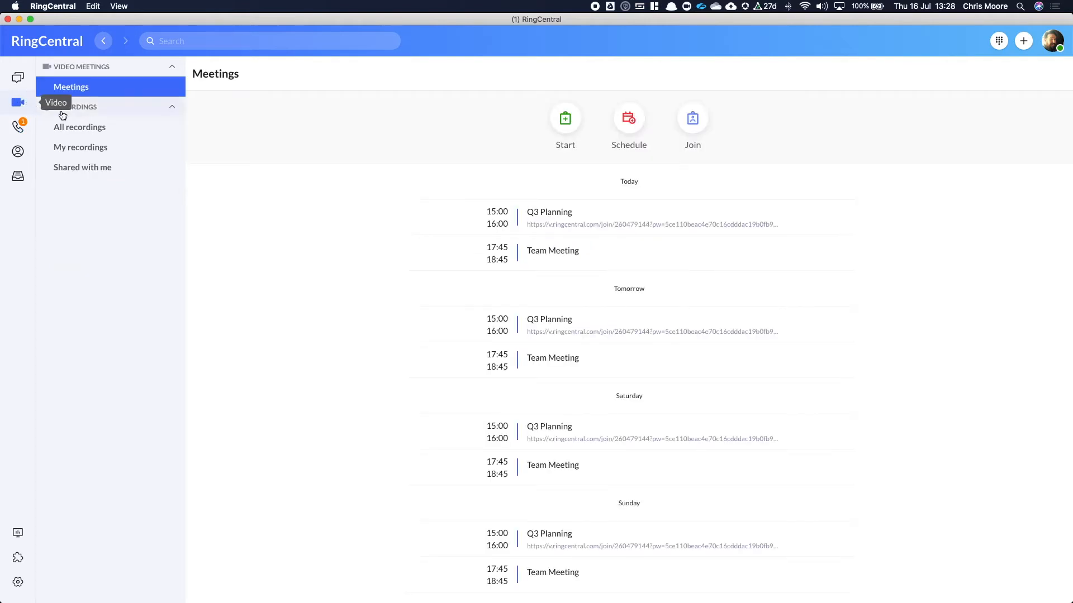
mouse_move(234, 152)
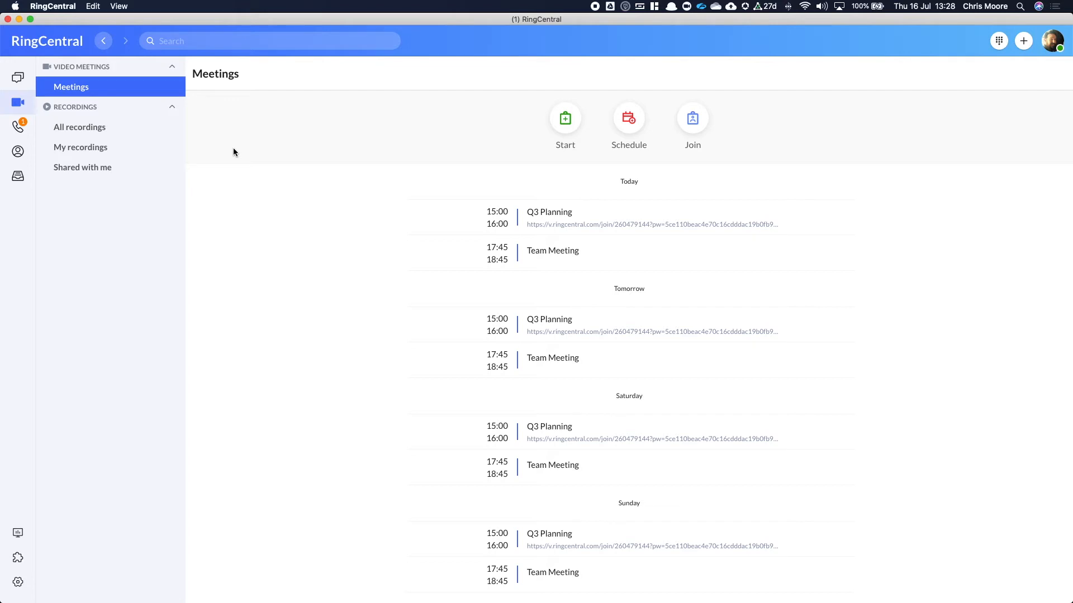
mouse_move(432, 266)
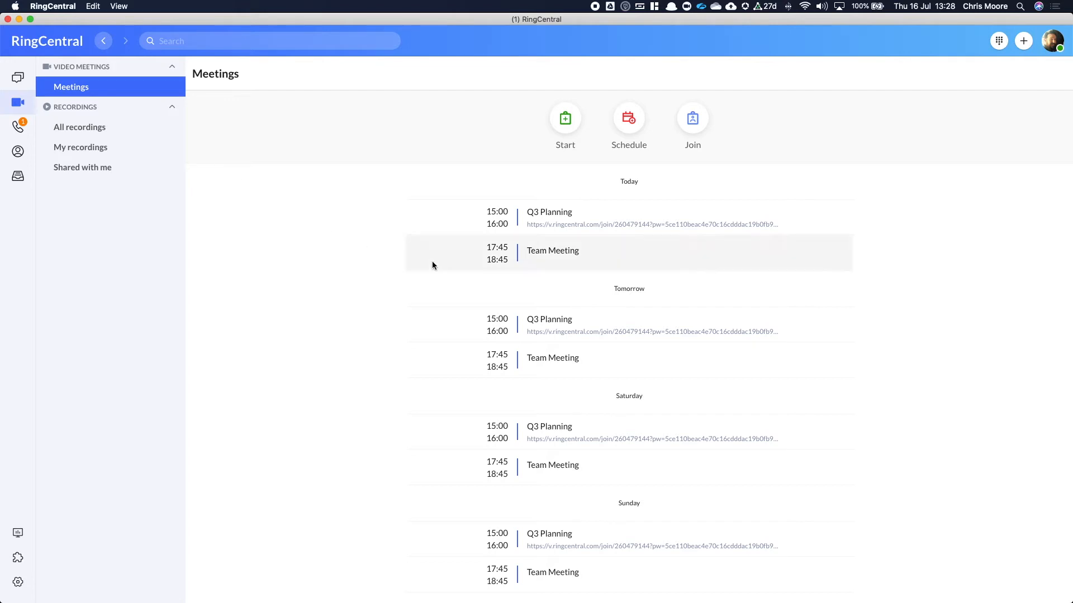
mouse_move(420, 192)
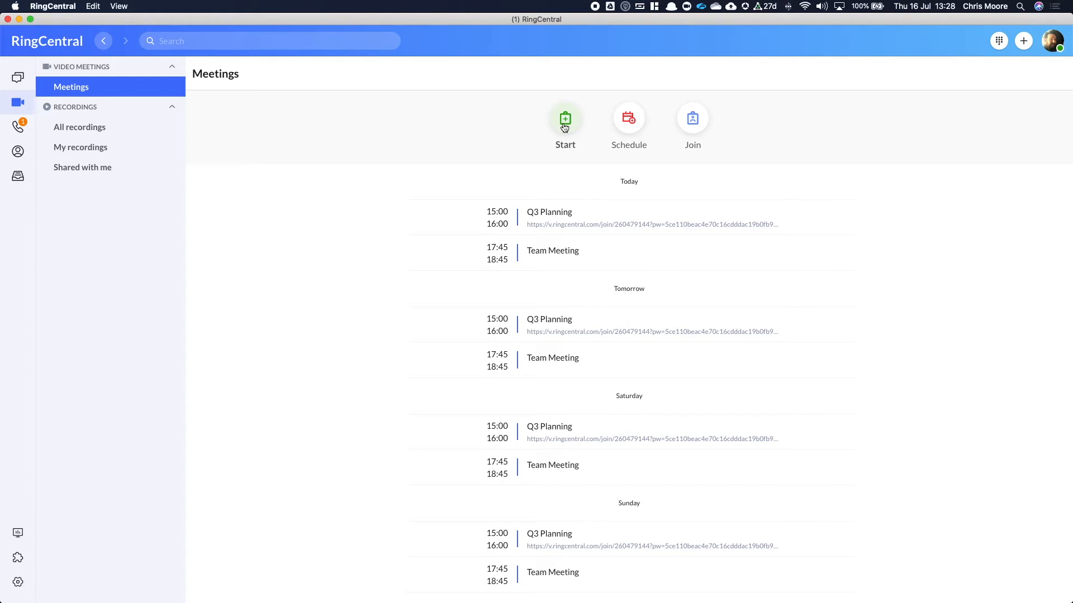
left_click(565, 117)
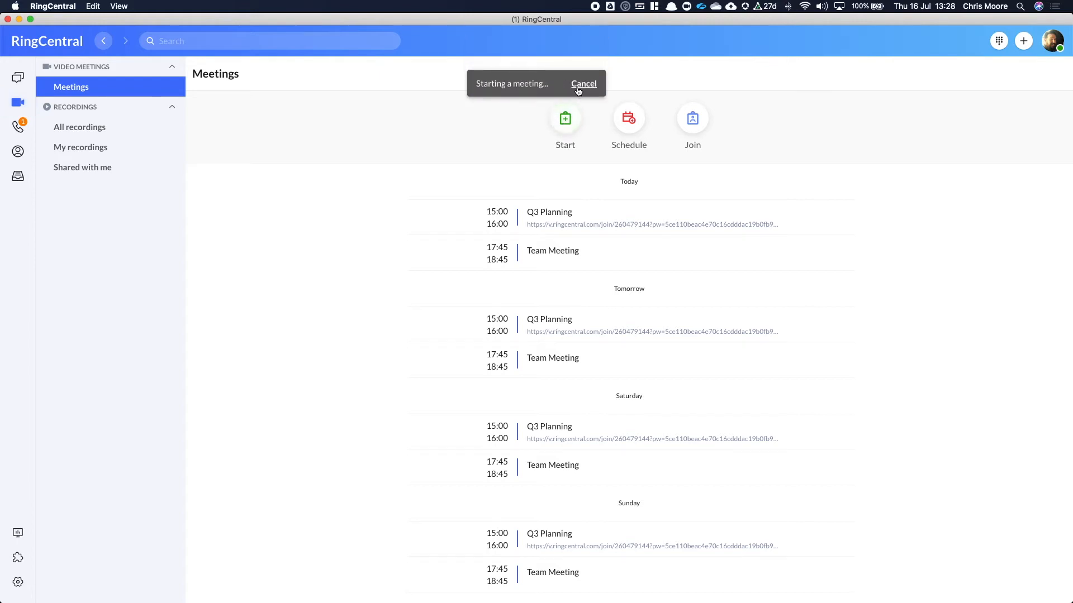
left_click(628, 118)
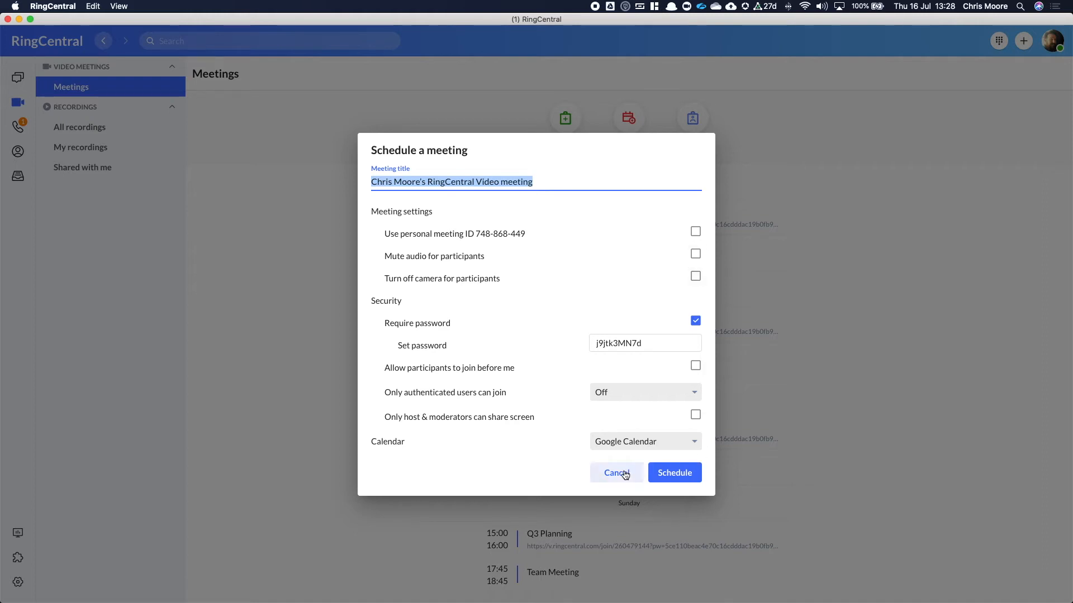
left_click(616, 472)
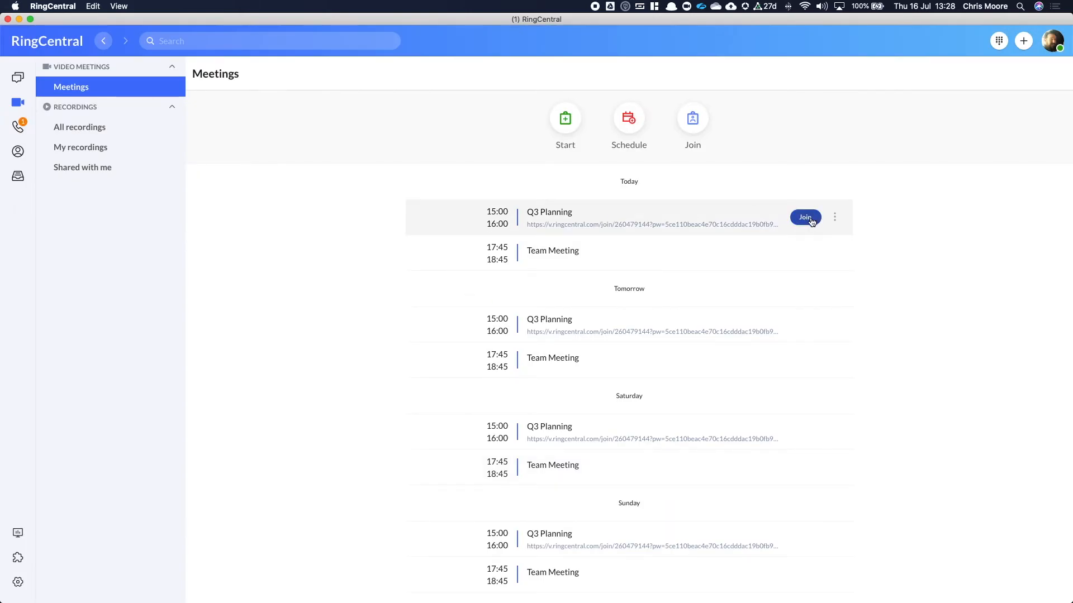
- Join the Q3 Planning meeting using computer audio
left_click(805, 217)
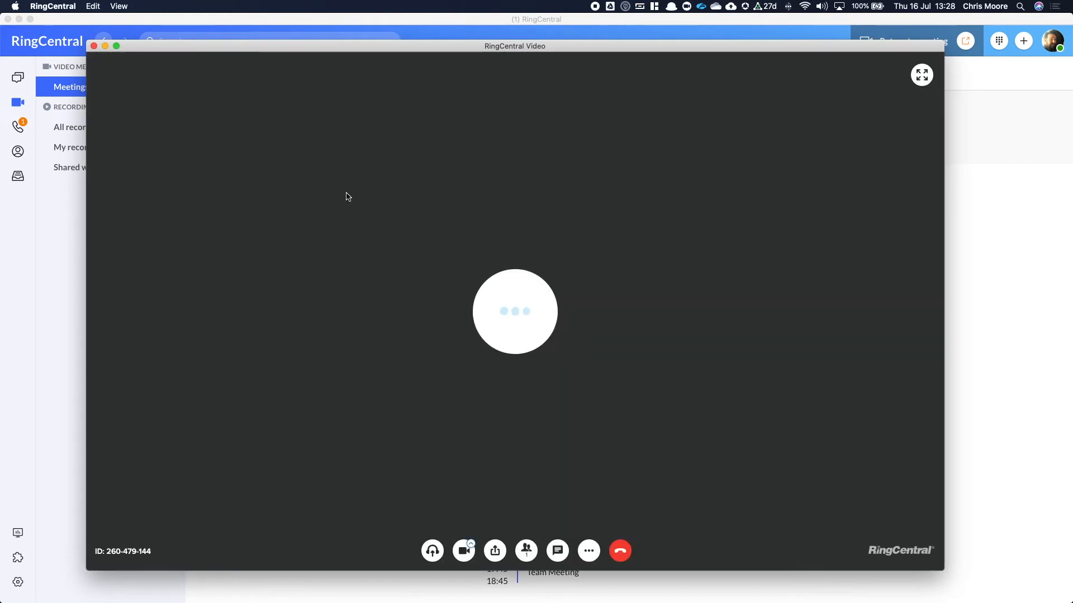
mouse_move(506, 544)
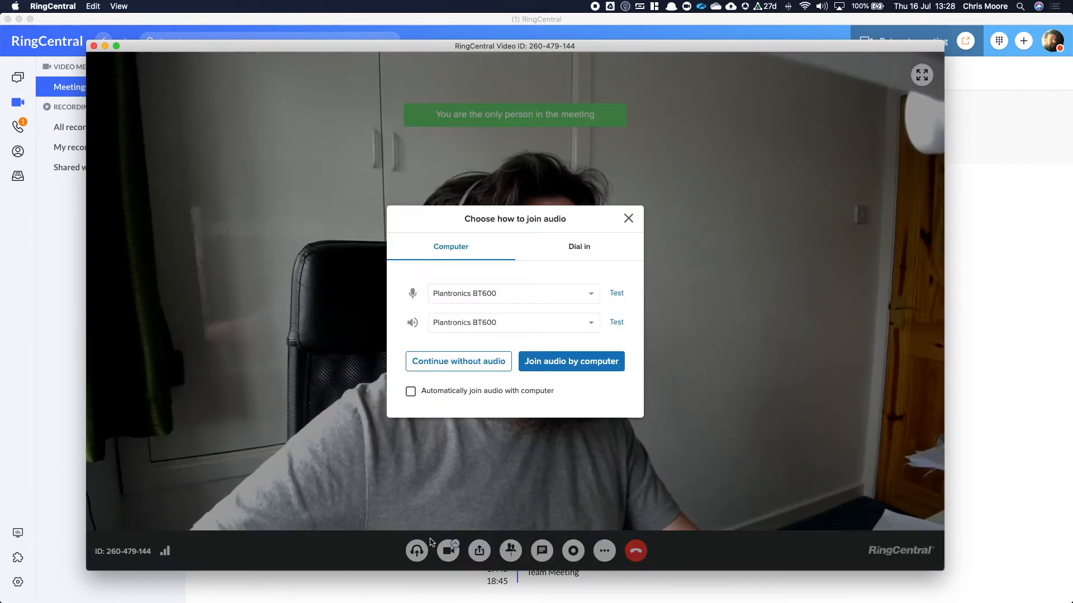
left_click(571, 362)
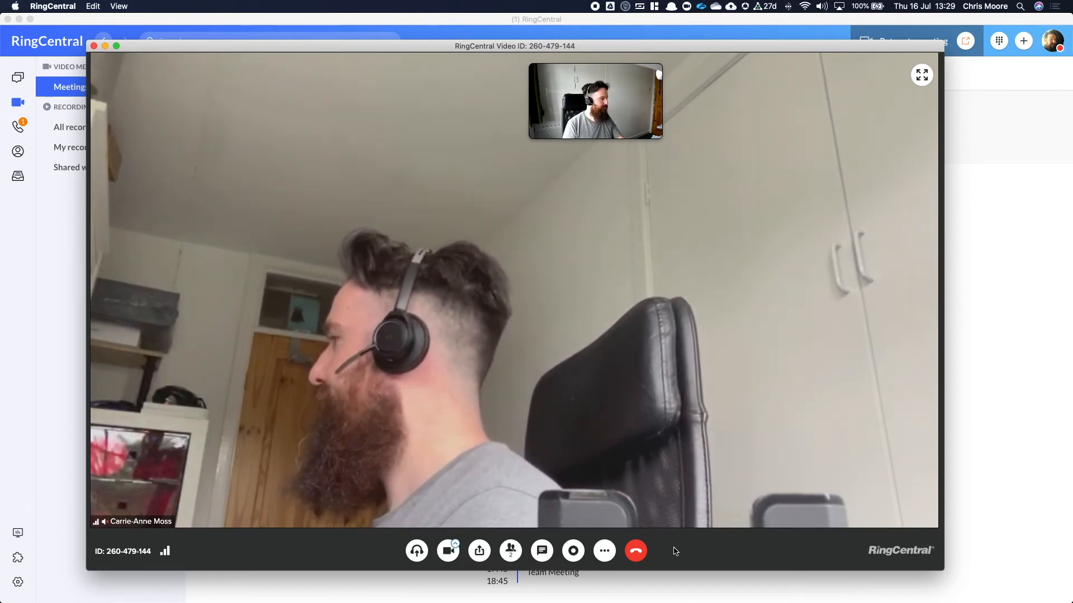
left_click(603, 551)
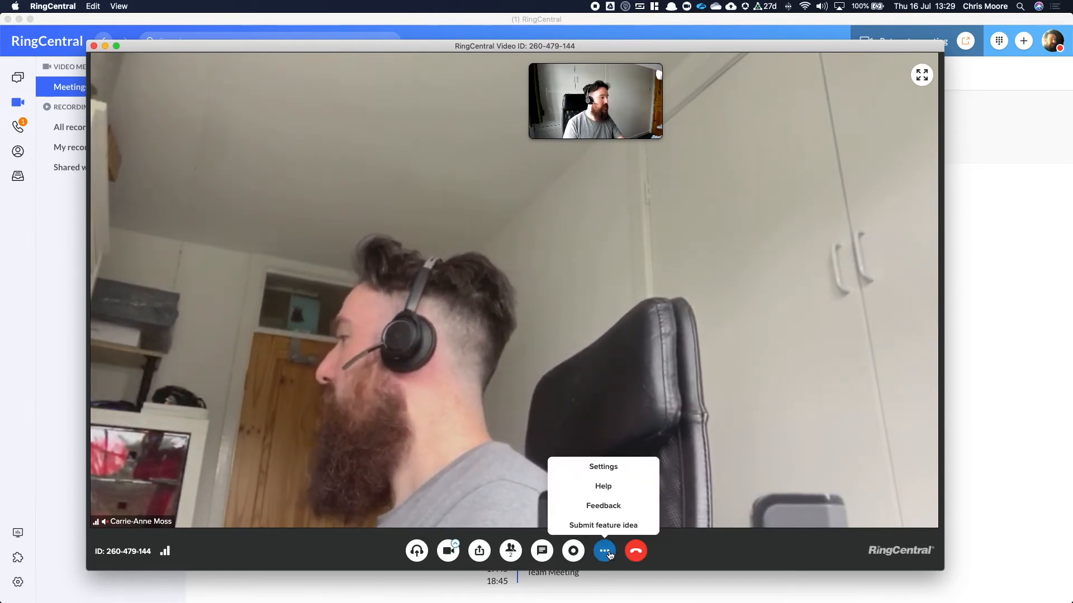
mouse_move(573, 550)
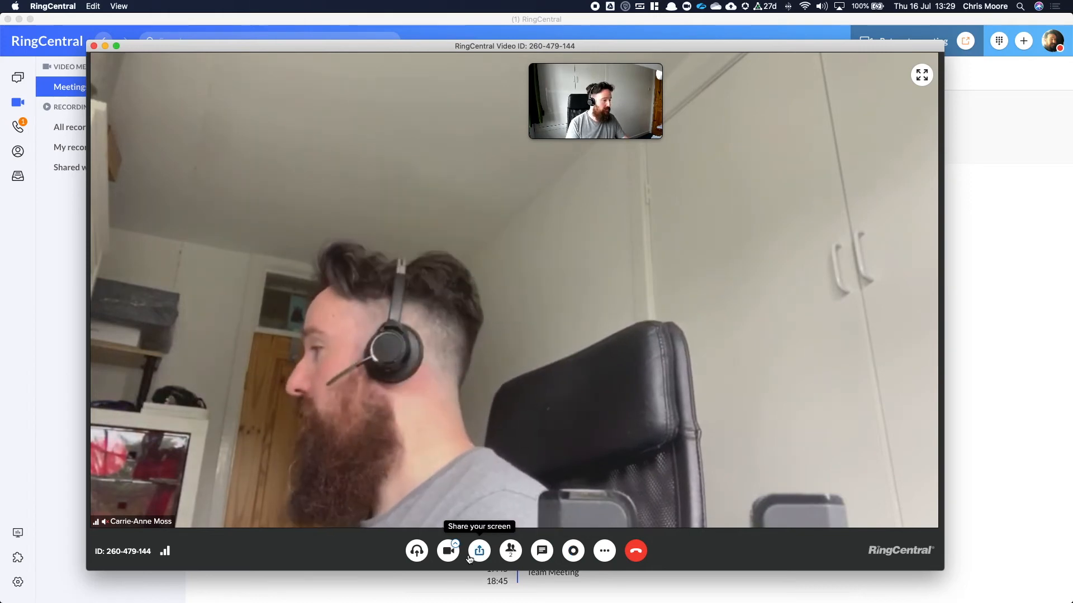
- Open the Participants panel showing Chris Moore as host and Carrie-Anne Moss
left_click(479, 551)
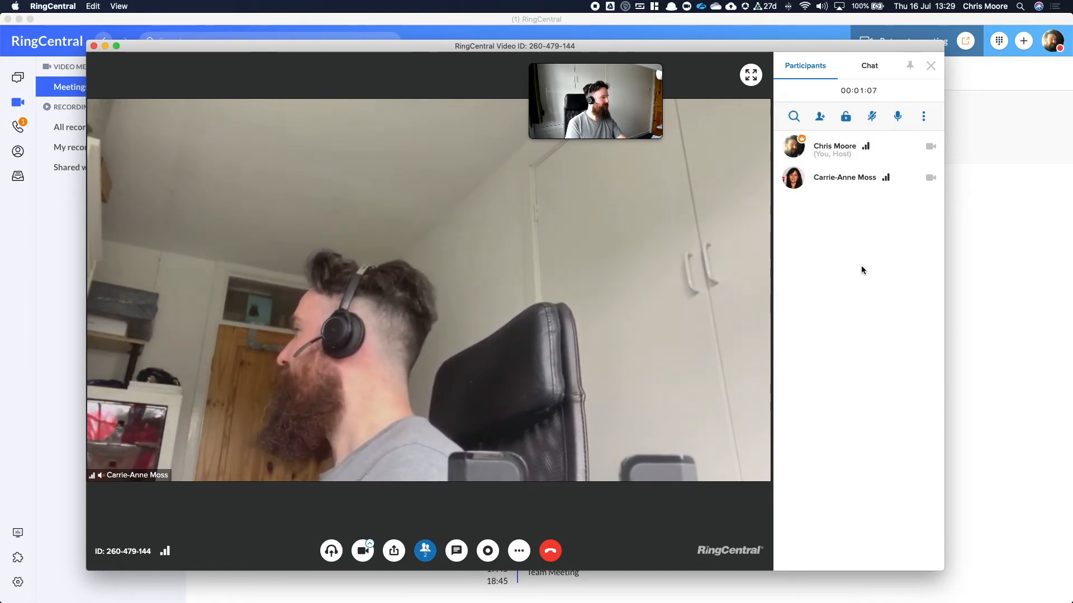
- End the Q3 Planning meeting and dismiss the rating prompt
left_click(550, 551)
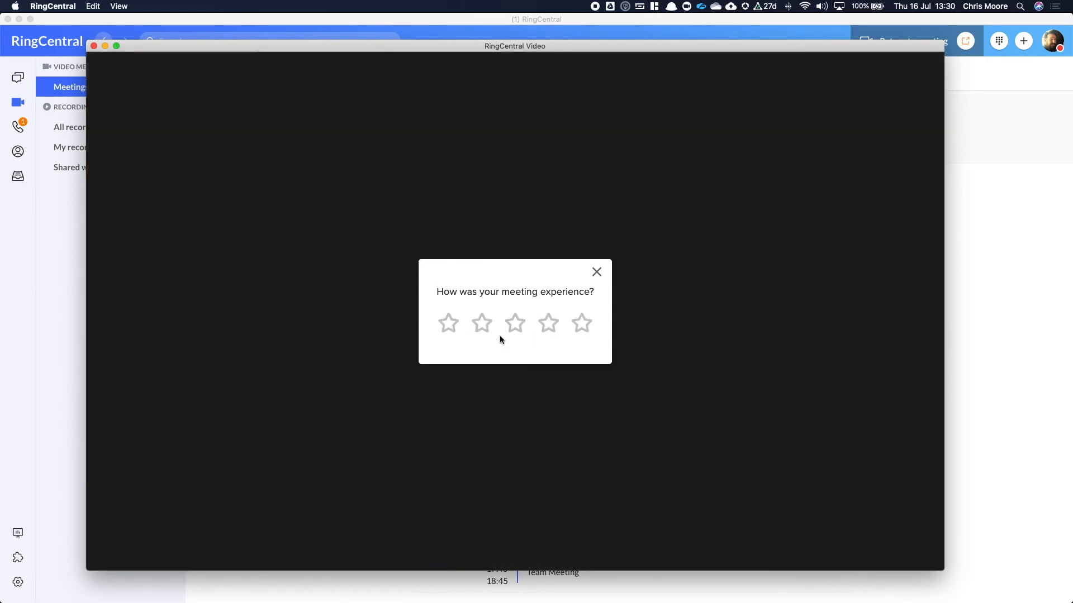
left_click(515, 323)
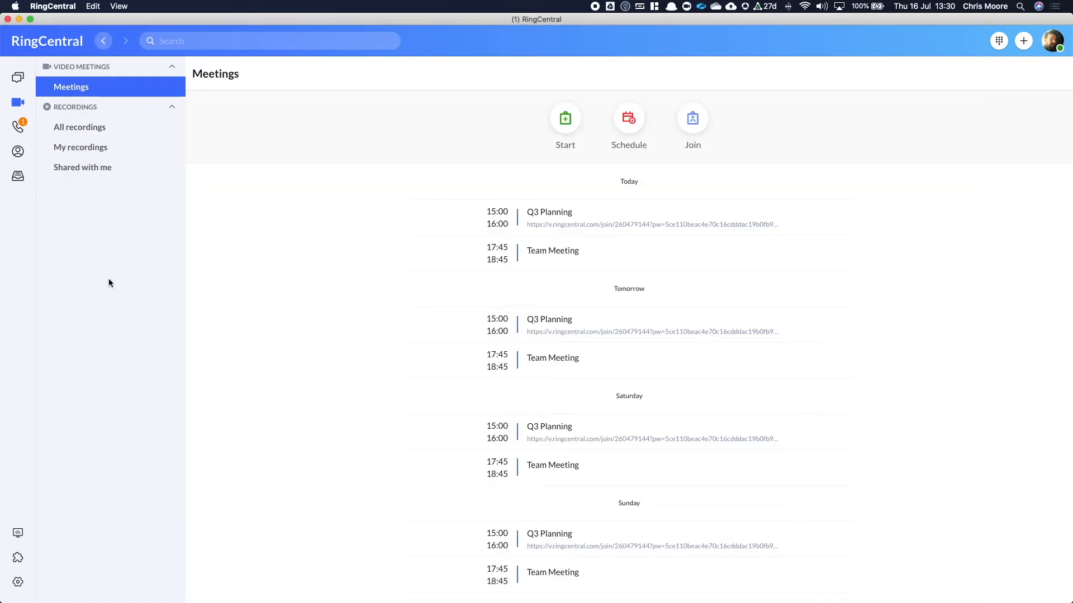
- Switch to the Service Desk team's General channel in Microsoft Teams
left_click(18, 77)
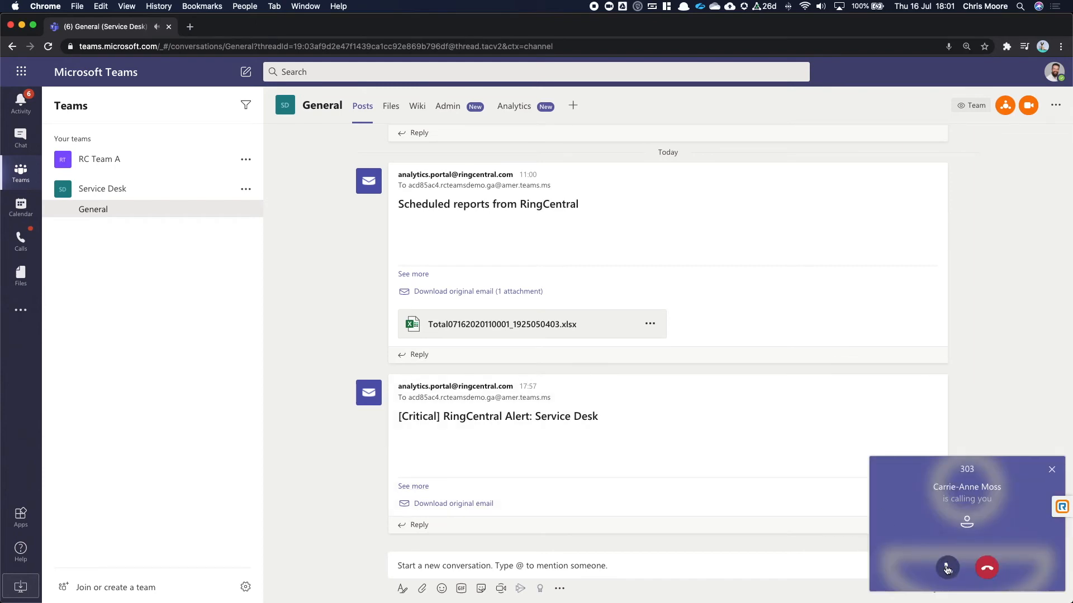
- Answer Carrie-Anne Moss's call from the RingCentral popup and choose Transfer from the call bar
left_click(946, 567)
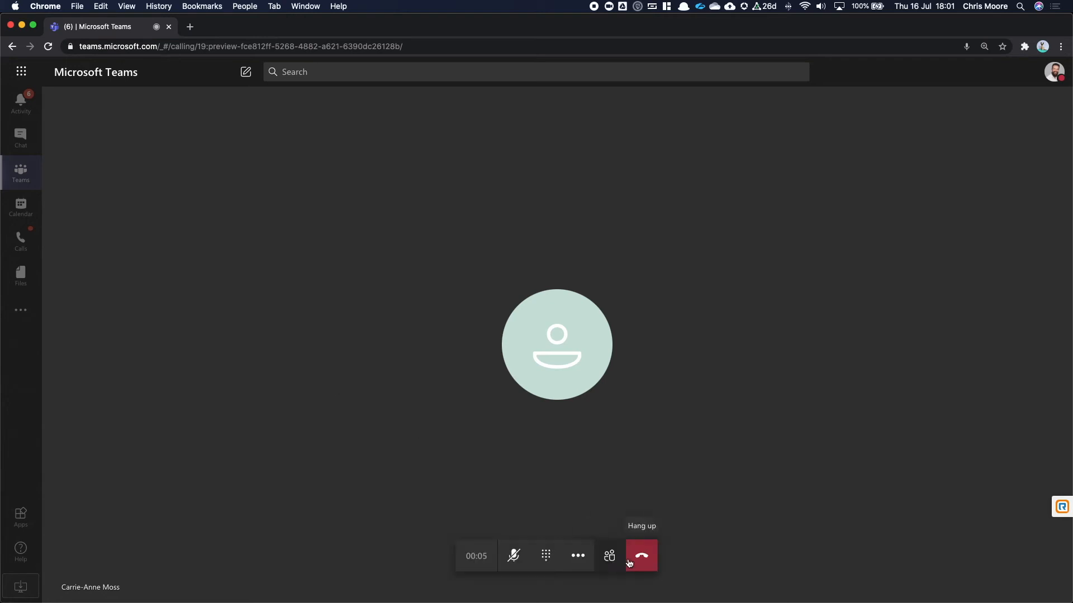
left_click(577, 555)
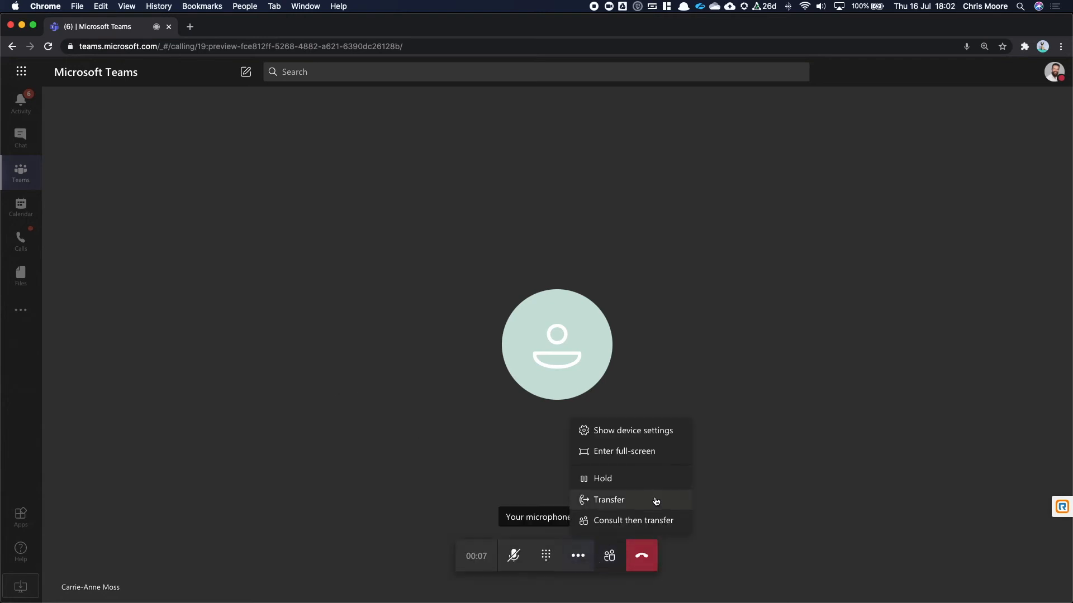
left_click(640, 555)
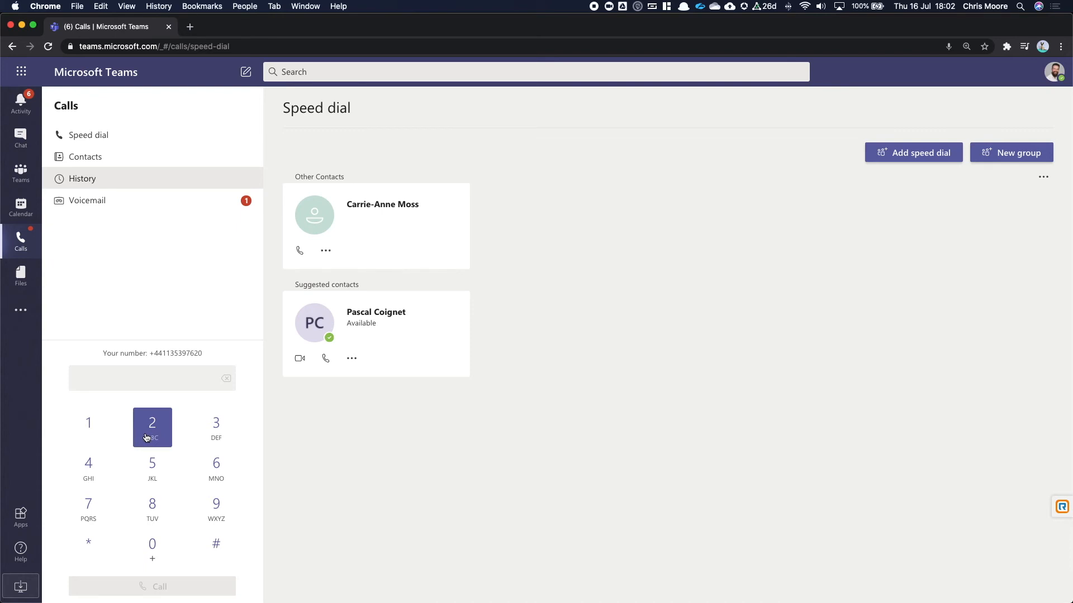
mouse_move(107, 314)
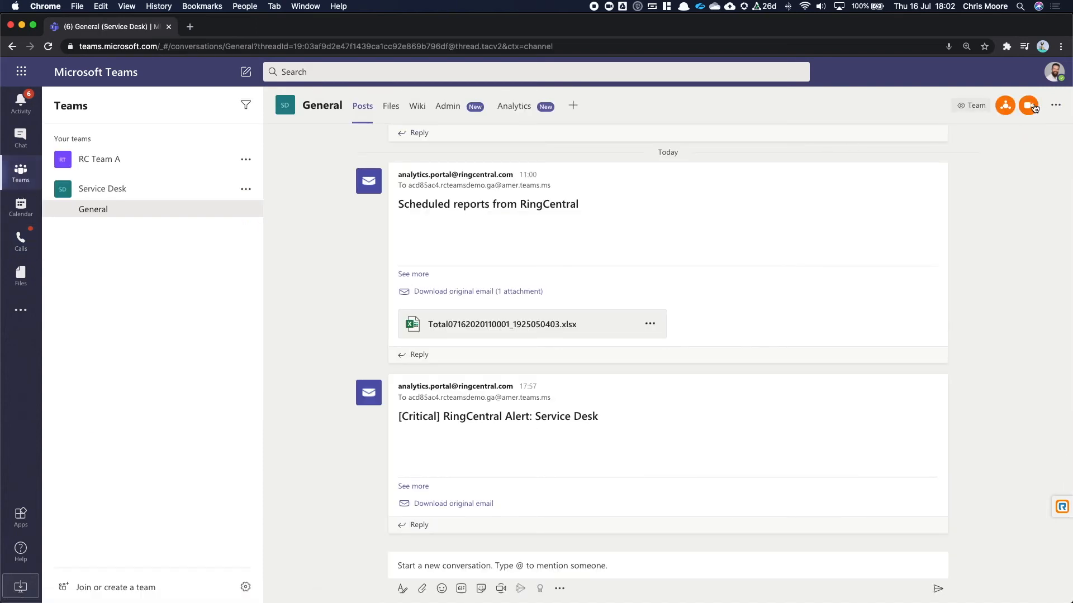
mouse_move(1028, 105)
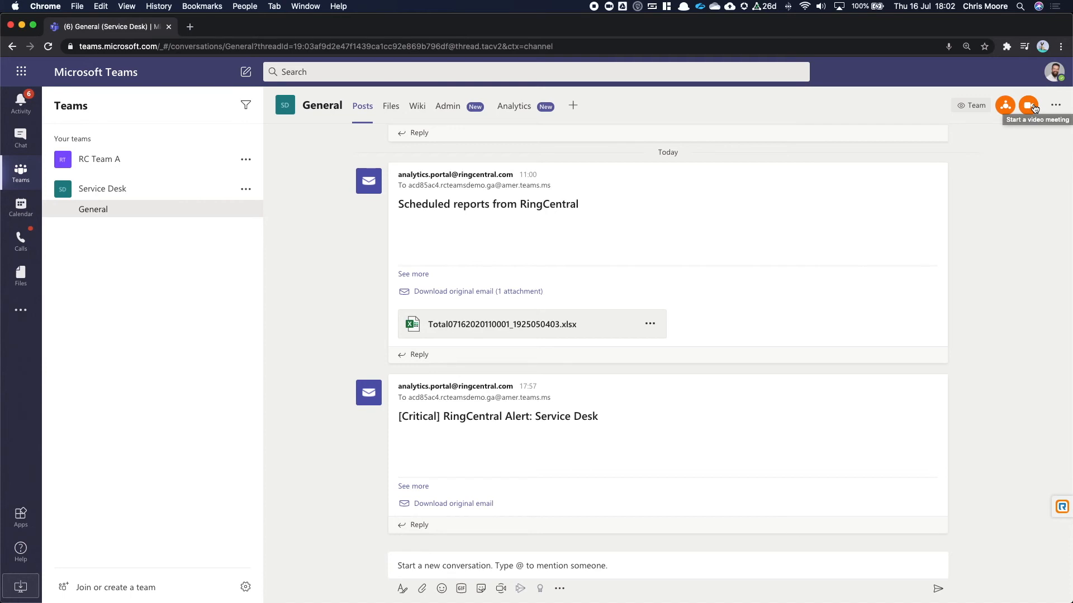
mouse_move(1004, 106)
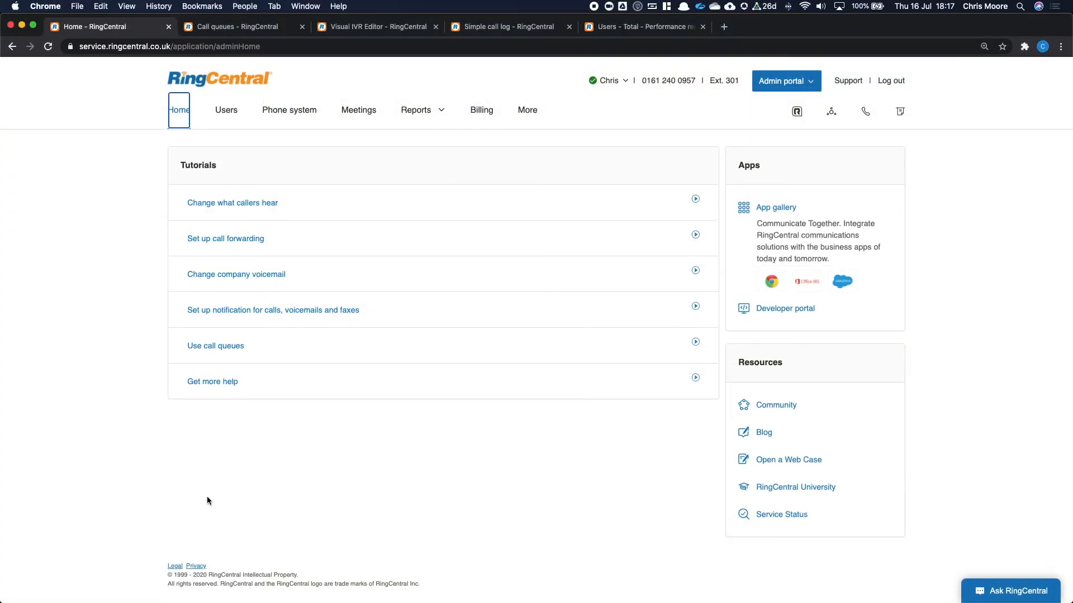
mouse_move(212, 381)
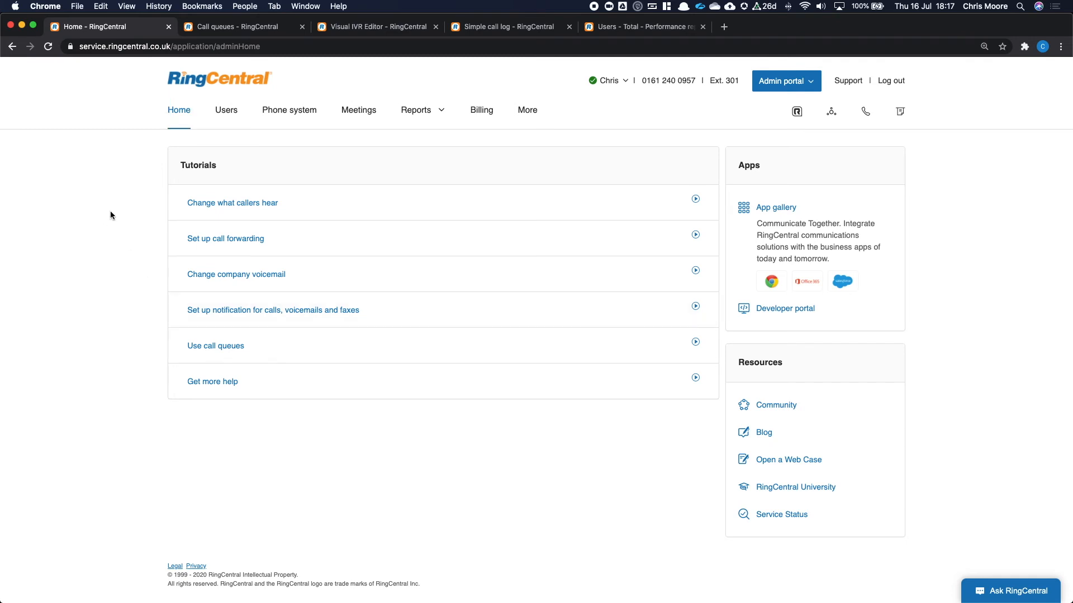
- Show the Users with Extensions list with numbers, extensions, roles and sites
left_click(225, 110)
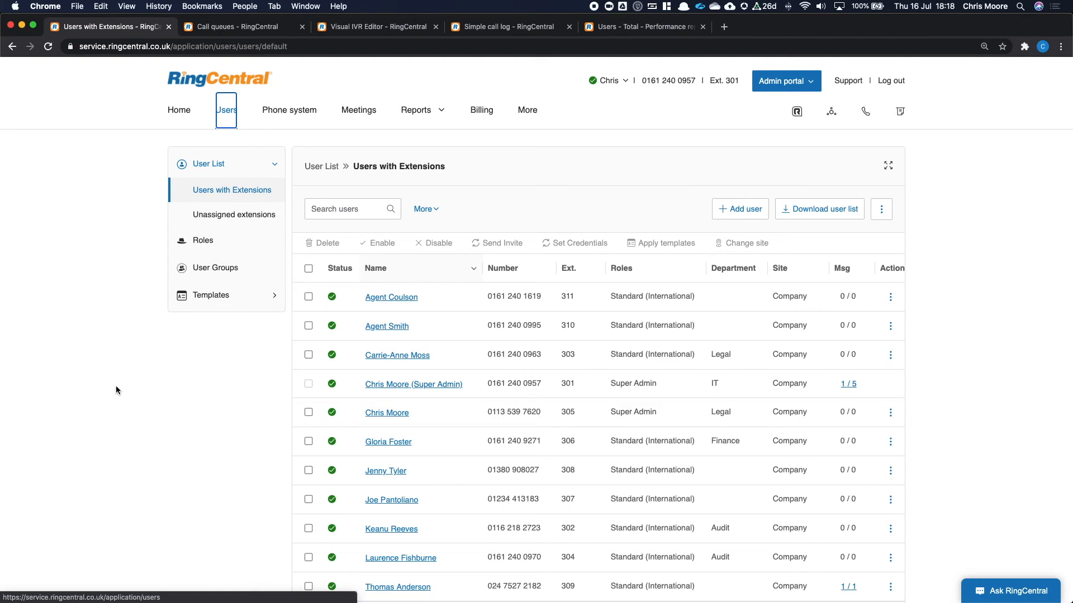
mouse_move(259, 121)
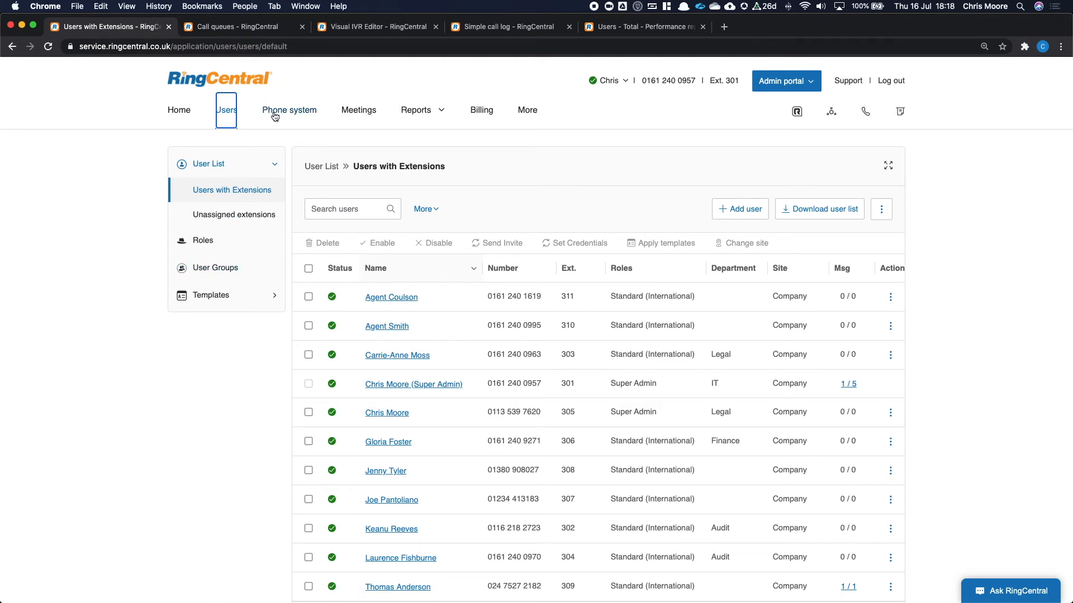
- Go to Phone system > Groups > Call queues
left_click(289, 110)
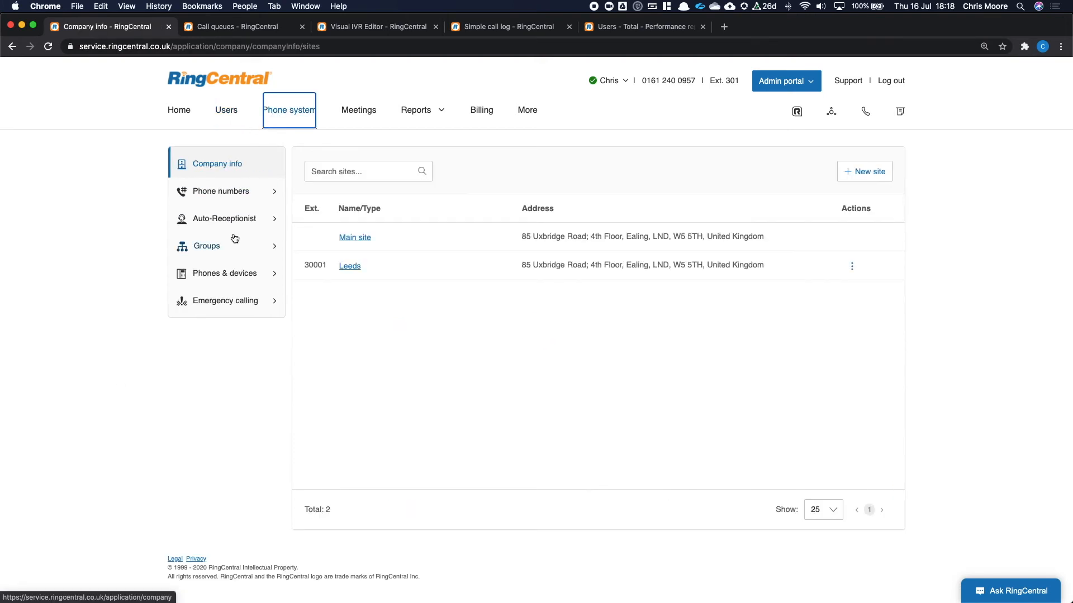
left_click(206, 246)
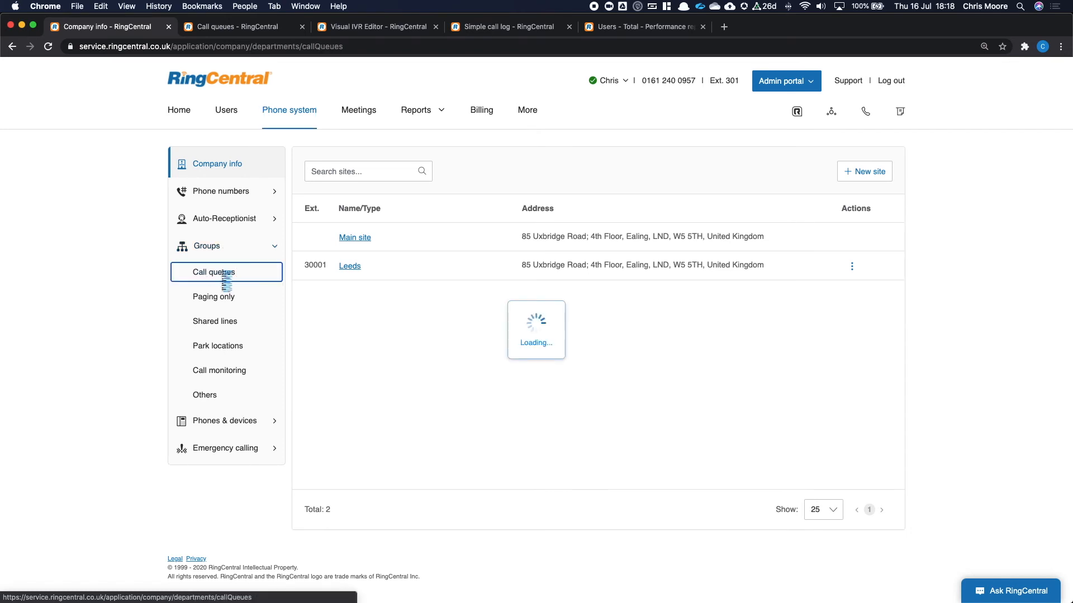
left_click(212, 272)
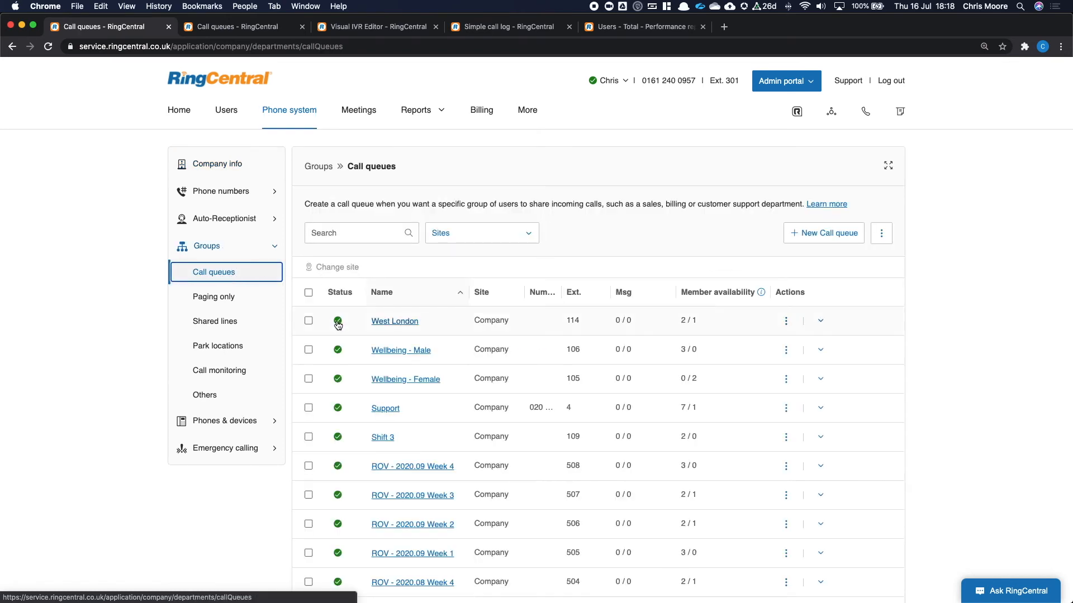
mouse_move(394, 320)
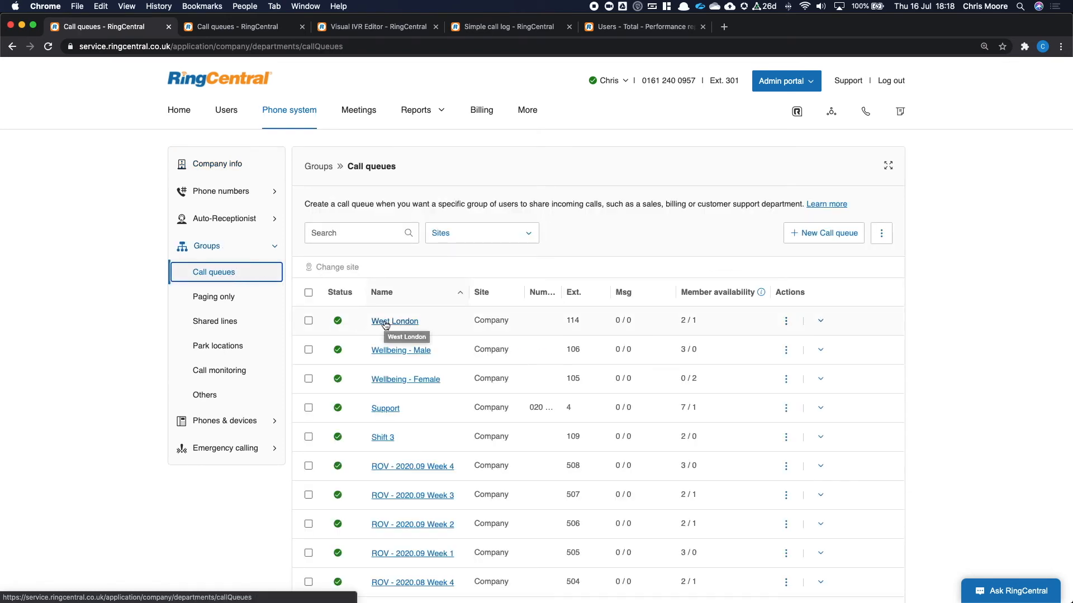
mouse_move(381, 268)
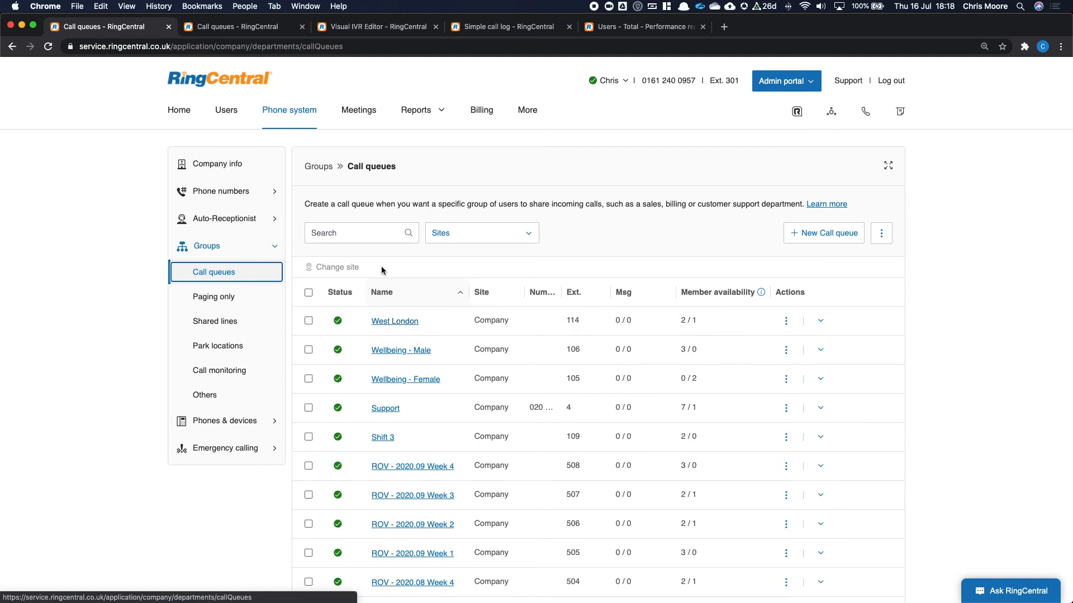
mouse_move(395, 390)
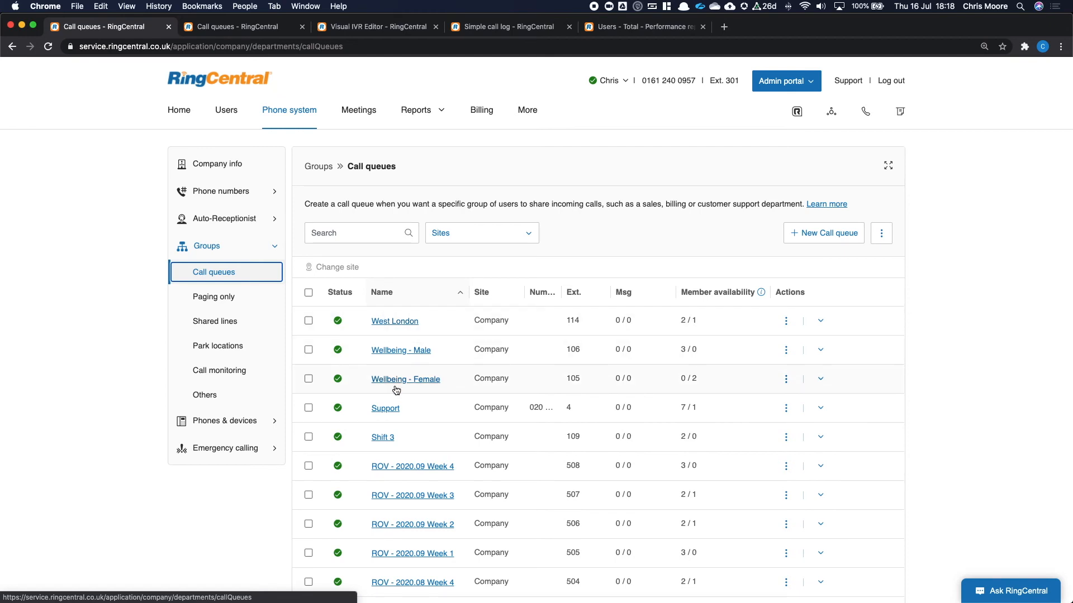
- Open Wellbeing - Female and view its members Carrie-Anne Moss and Gloria Foster
left_click(405, 379)
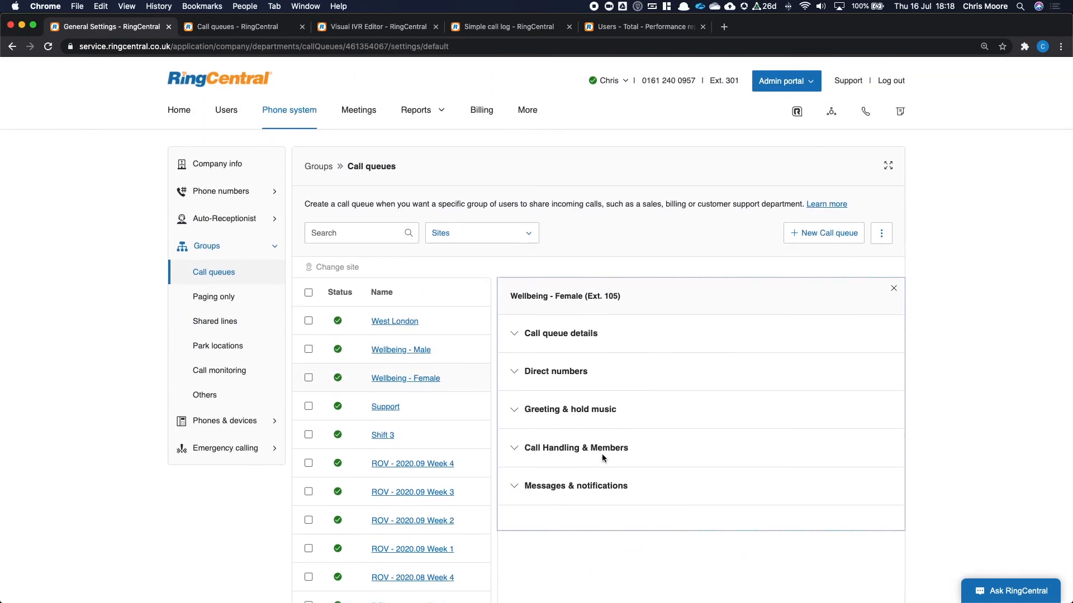
left_click(576, 447)
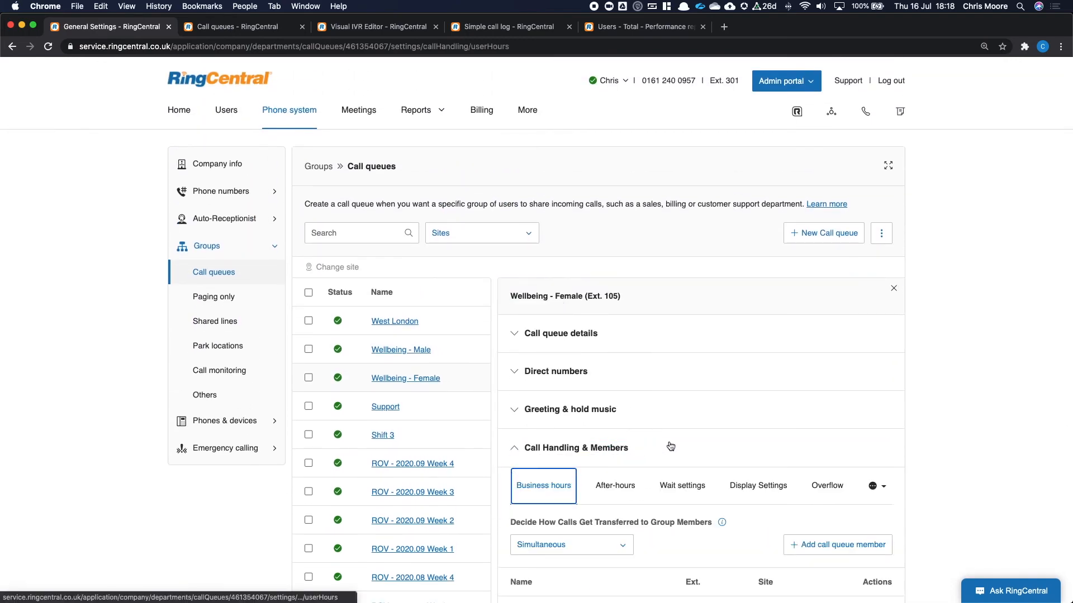
scroll("down", 3)
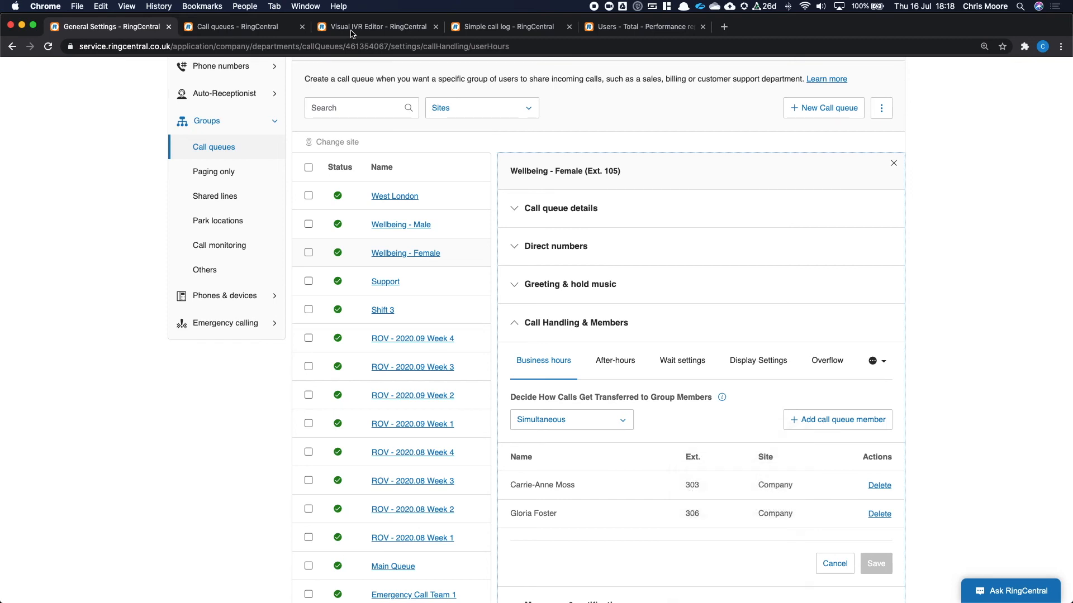
- View the Company IVR tree with the Wellbeing menu routing to 105, 106 and Support
left_click(375, 26)
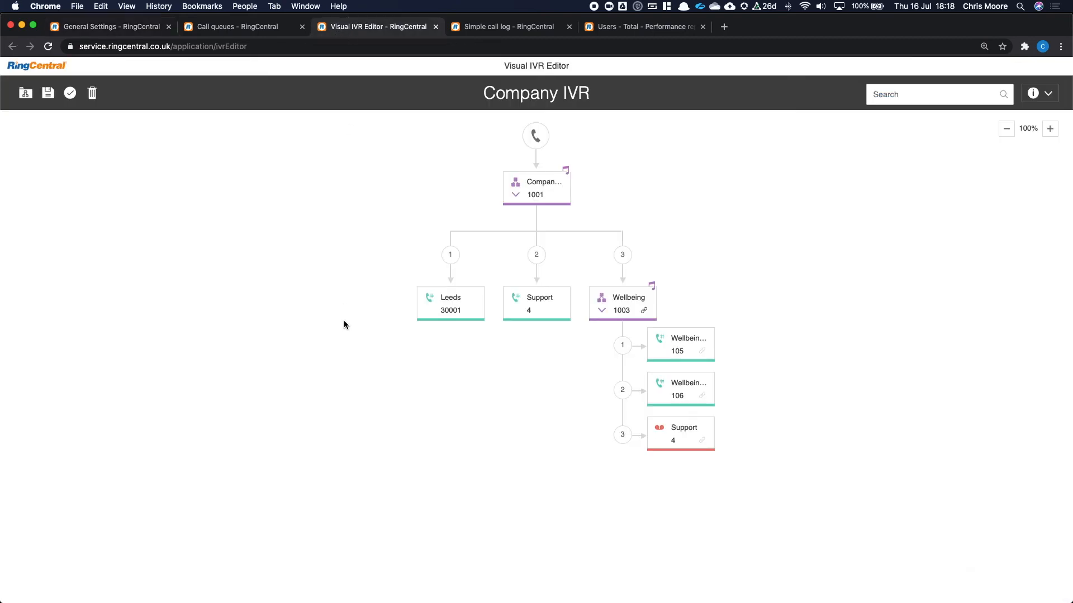
mouse_move(416, 118)
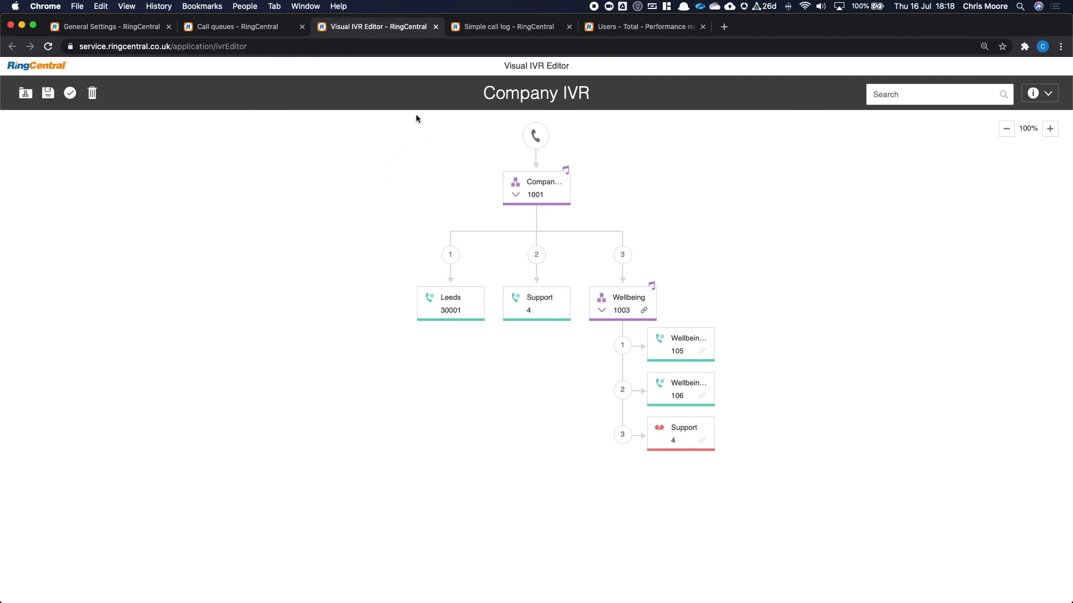
mouse_move(406, 136)
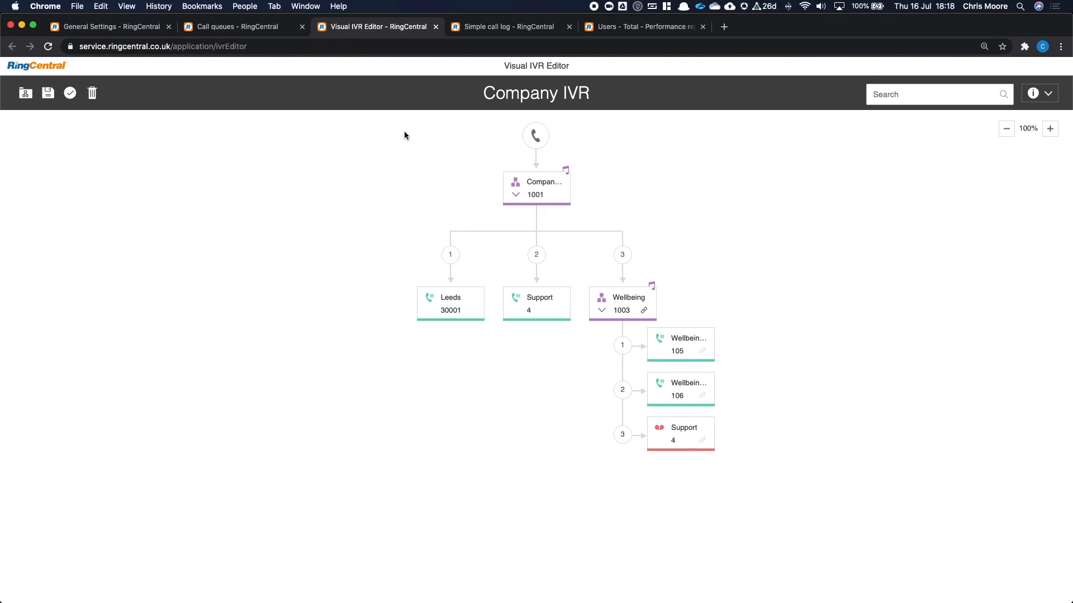
mouse_move(429, 173)
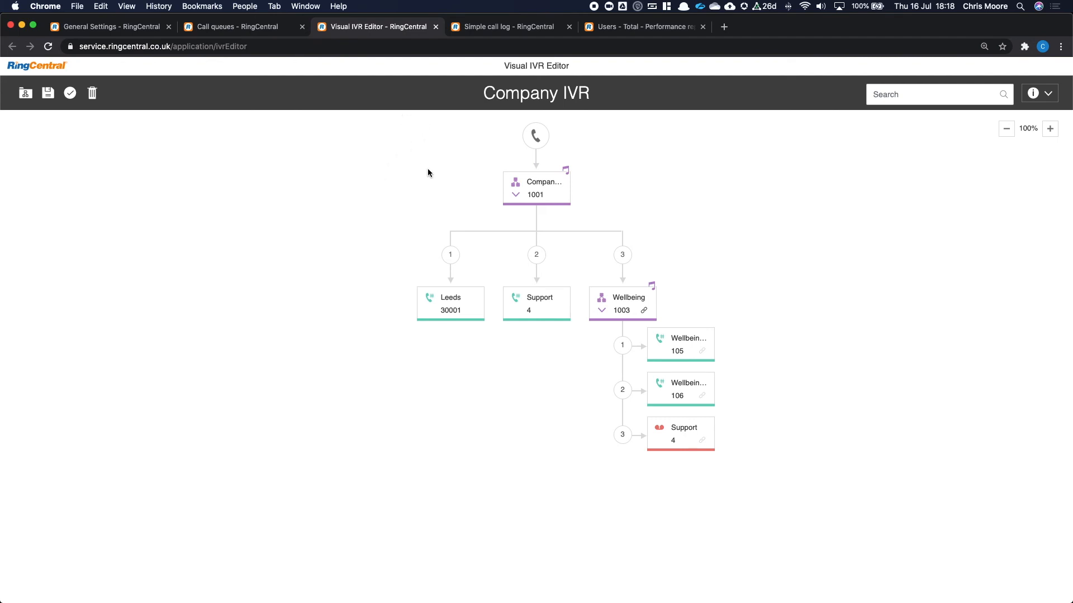
mouse_move(405, 254)
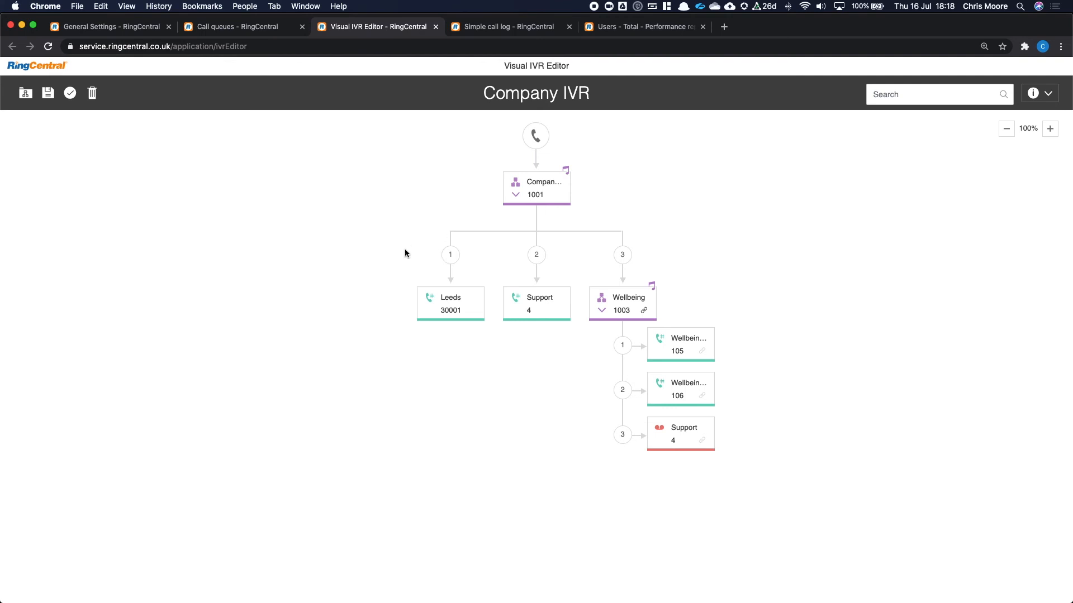
mouse_move(380, 282)
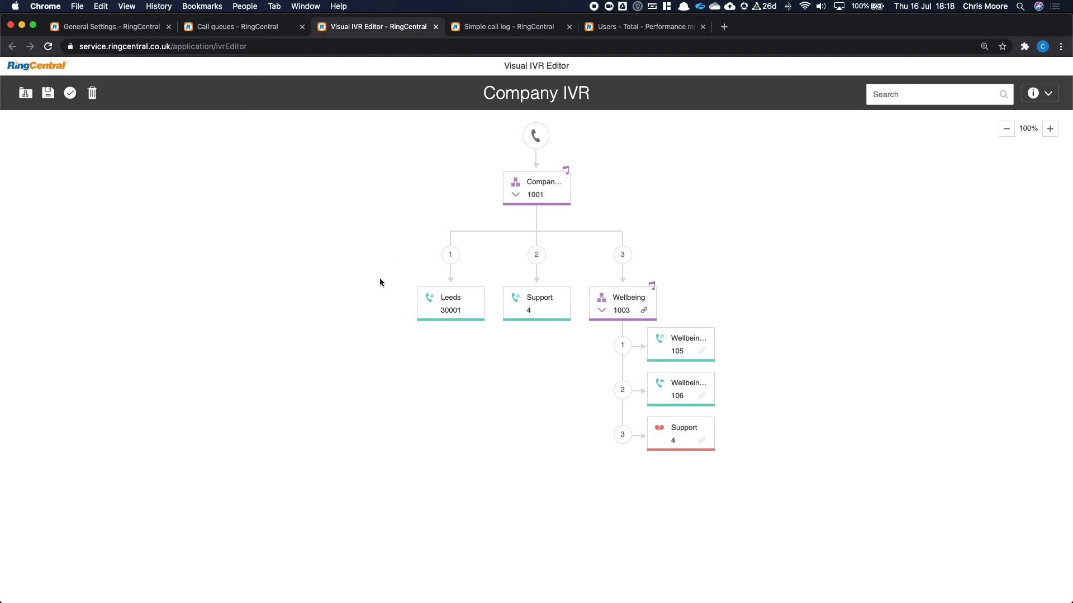
mouse_move(665, 304)
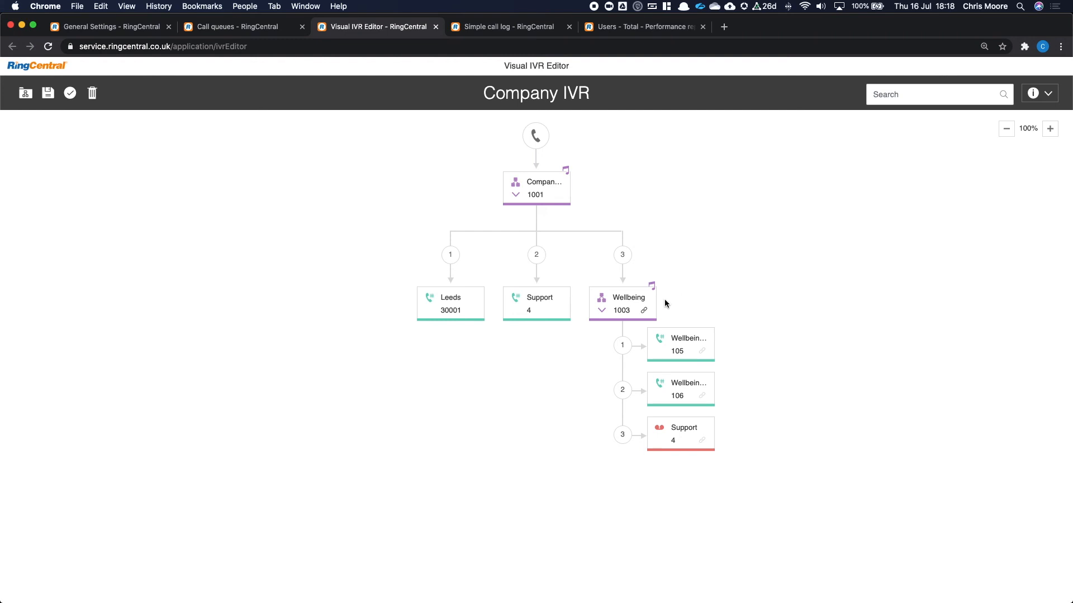
mouse_move(673, 309)
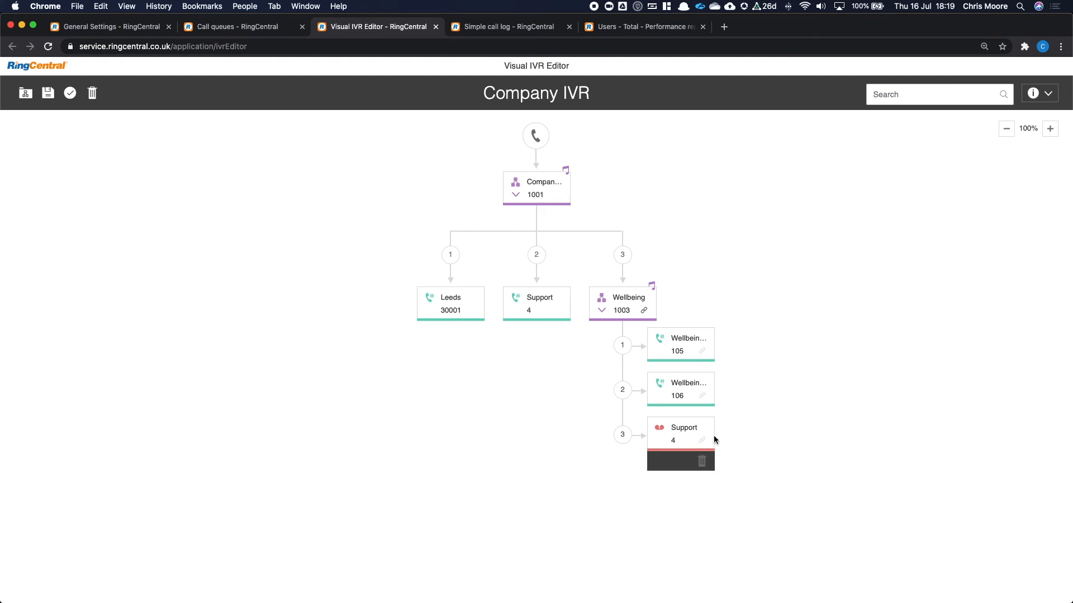
mouse_move(743, 433)
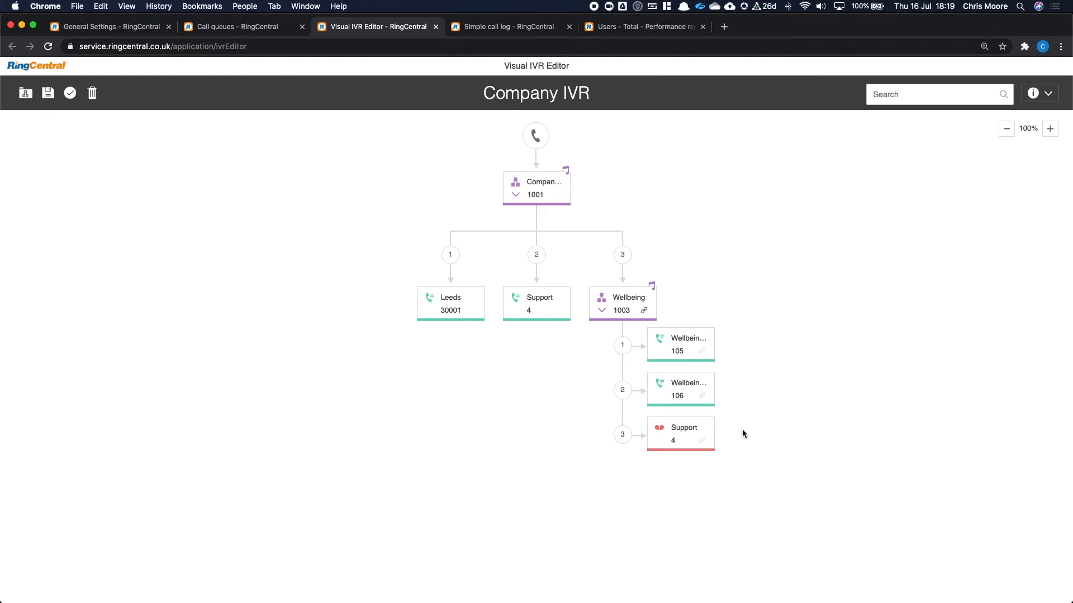
- Show the last 7 days' simple call log from the top of the list
left_click(509, 27)
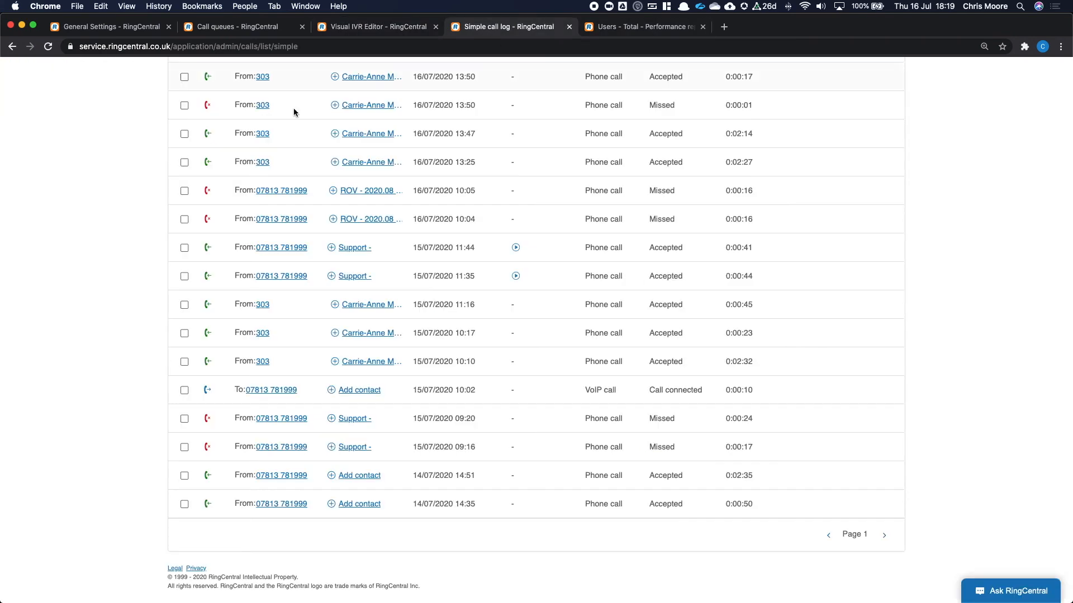
scroll("up", 3)
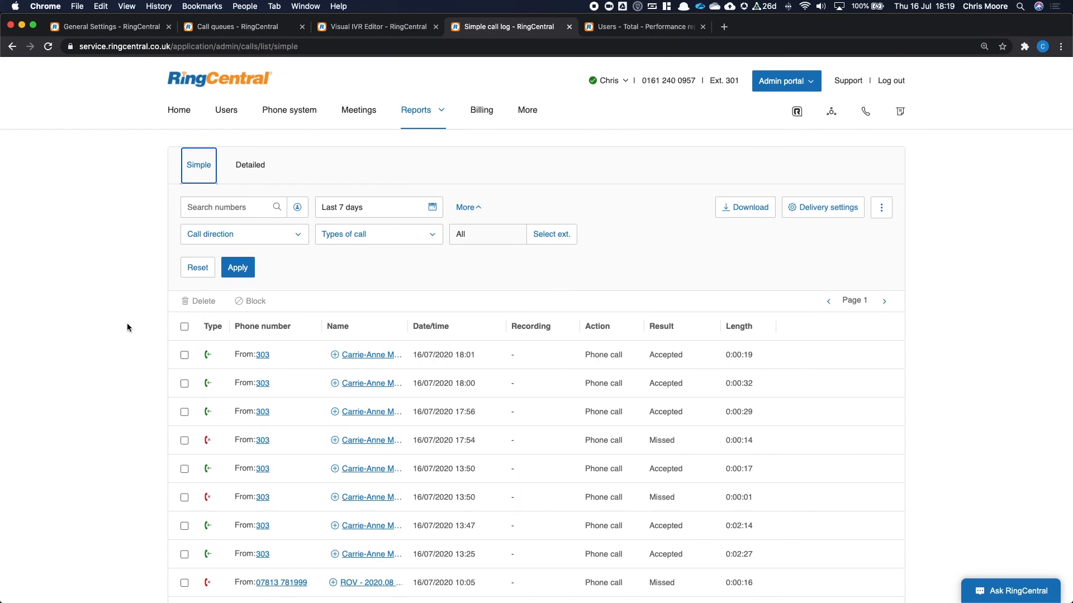
mouse_move(493, 159)
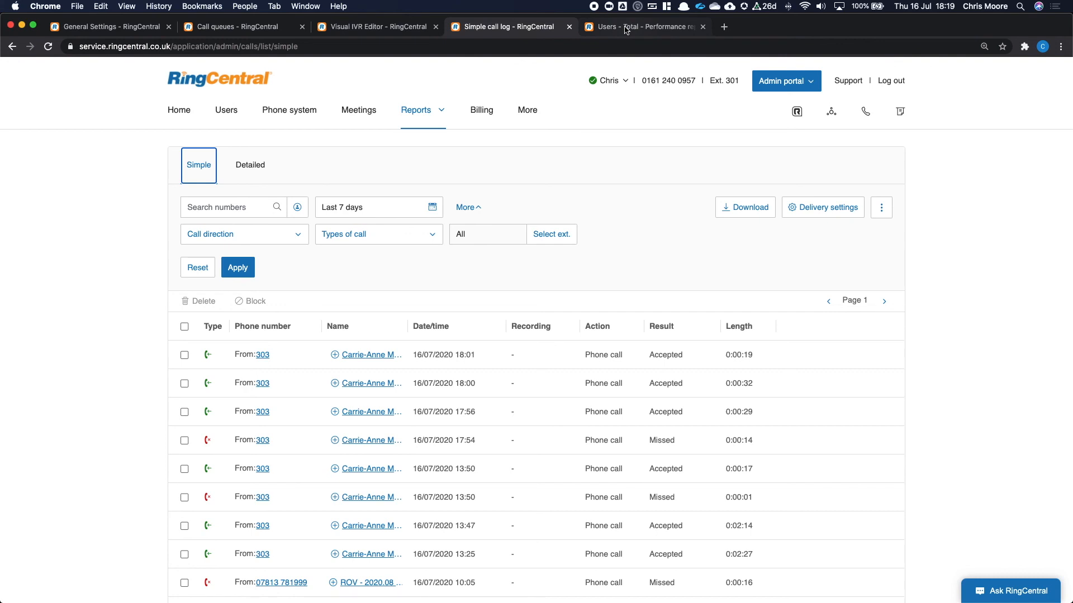
- Review the Users - Total performance report's KPIs, then show today's Quality of service overview
left_click(640, 27)
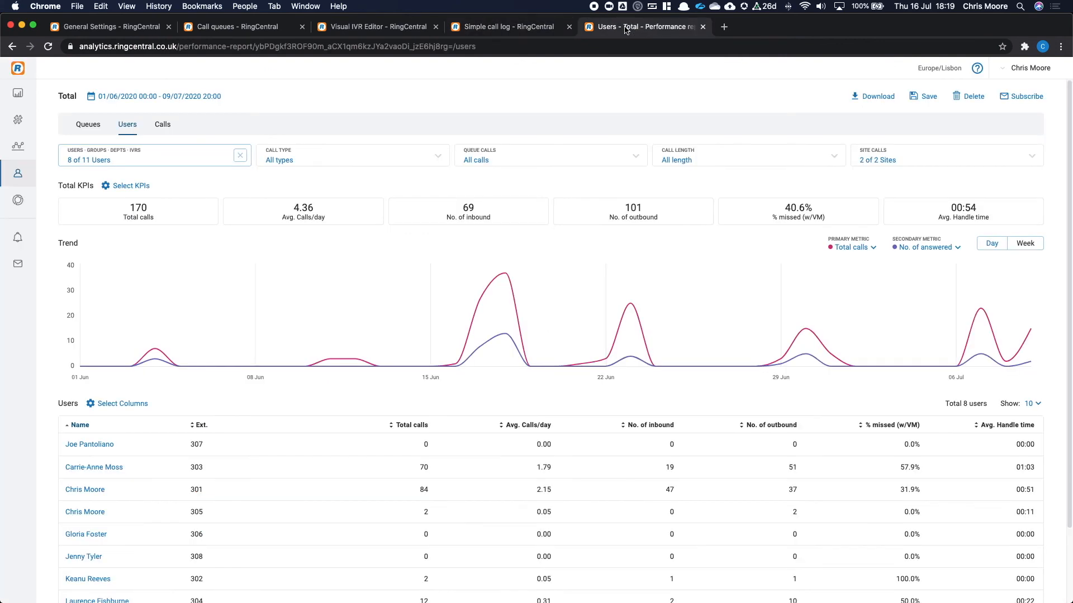
mouse_move(509, 92)
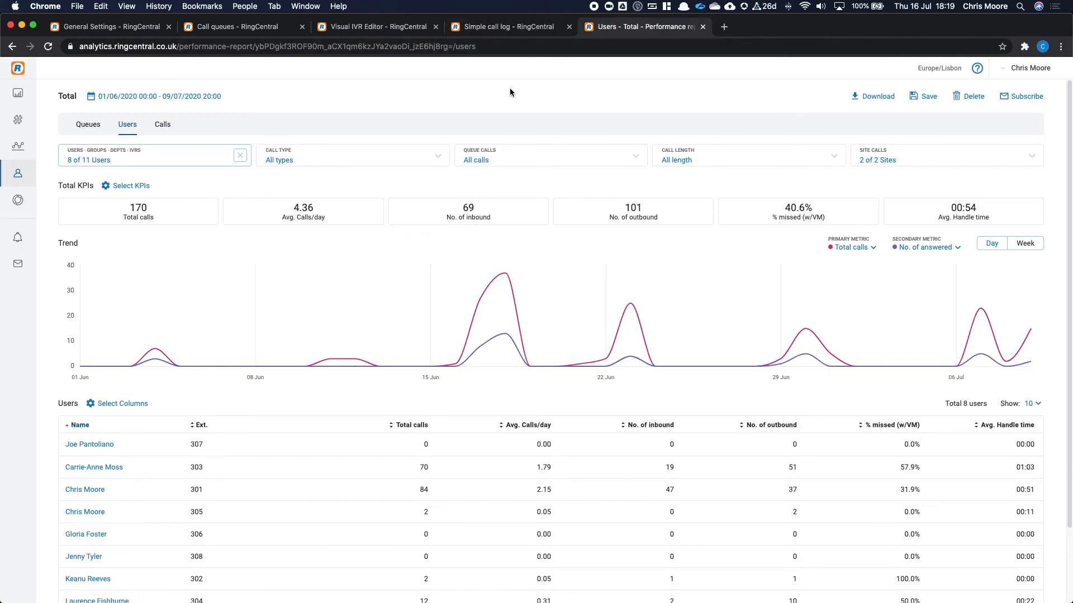
mouse_move(505, 283)
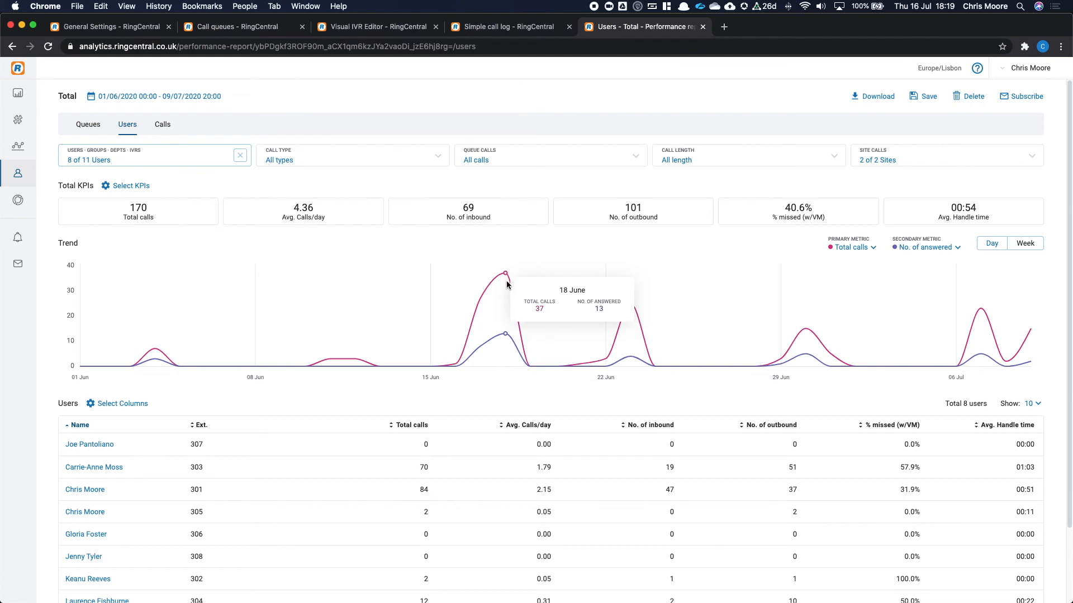
mouse_move(506, 276)
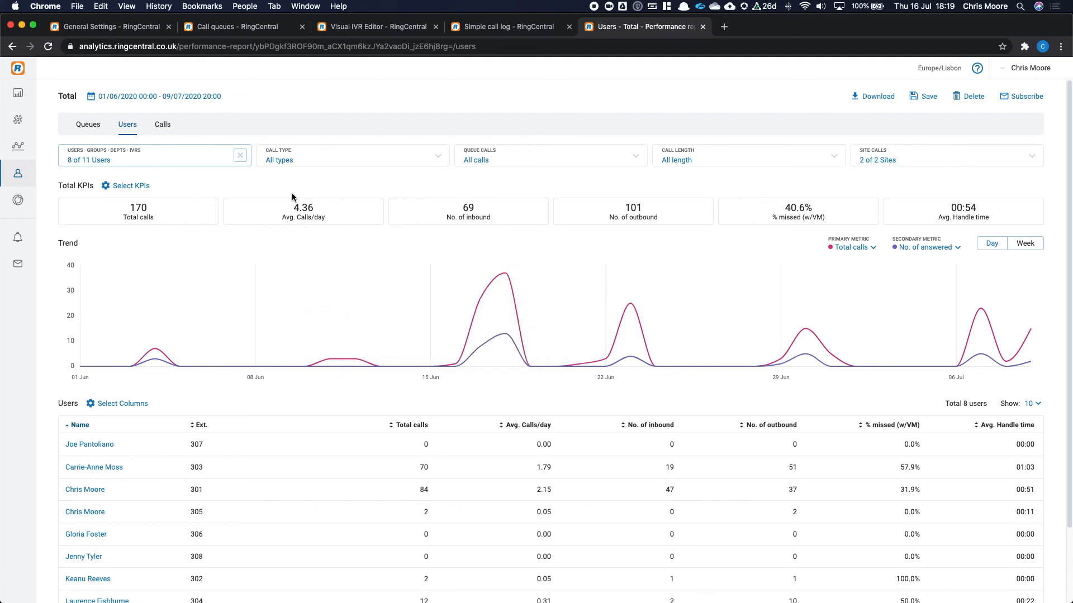
left_click(130, 185)
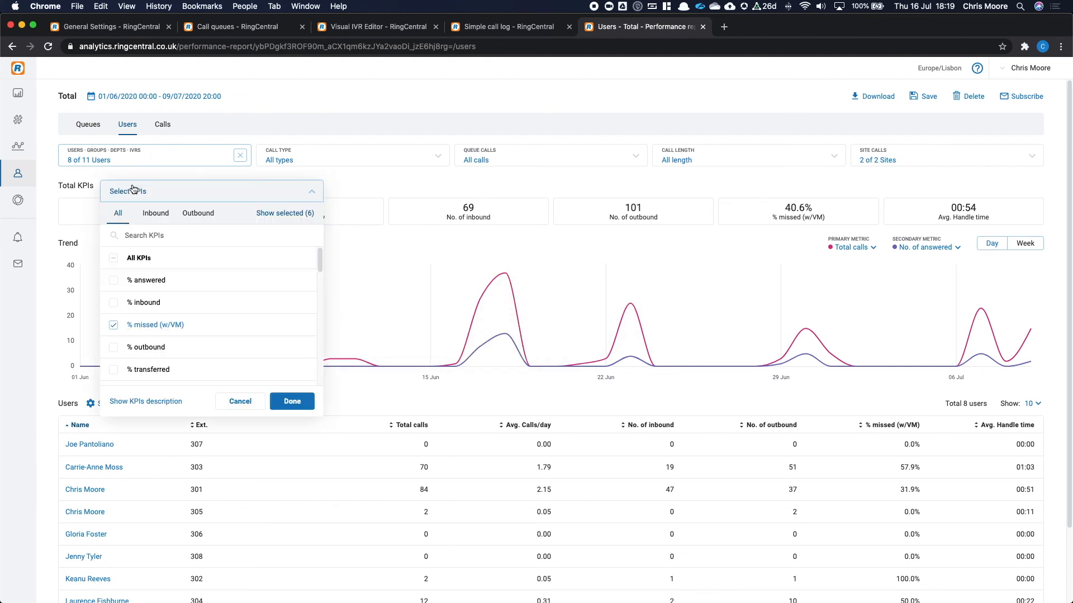
left_click(61, 200)
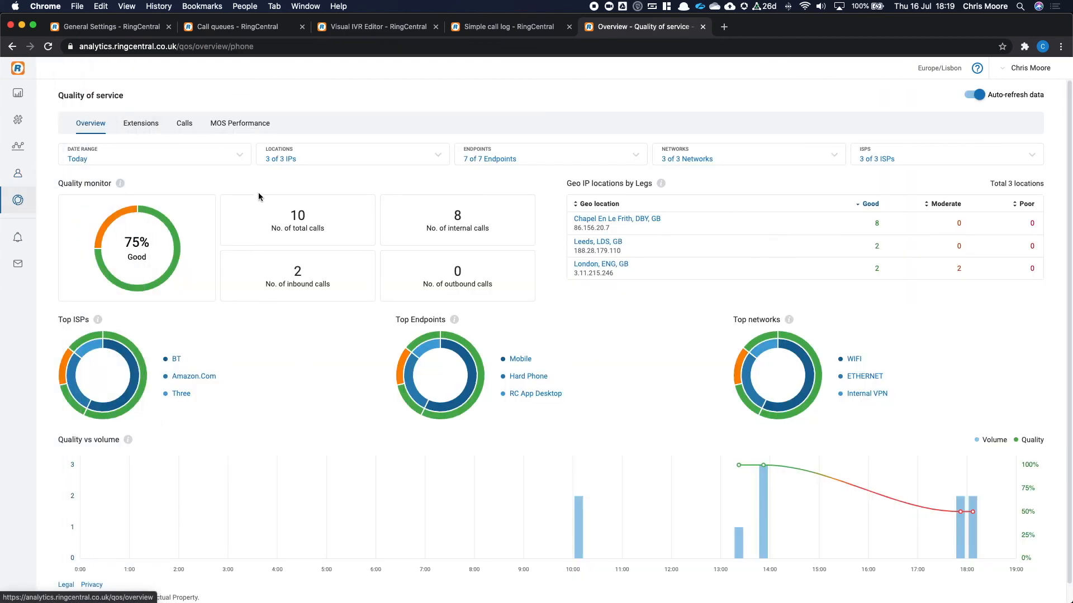
left_click(154, 154)
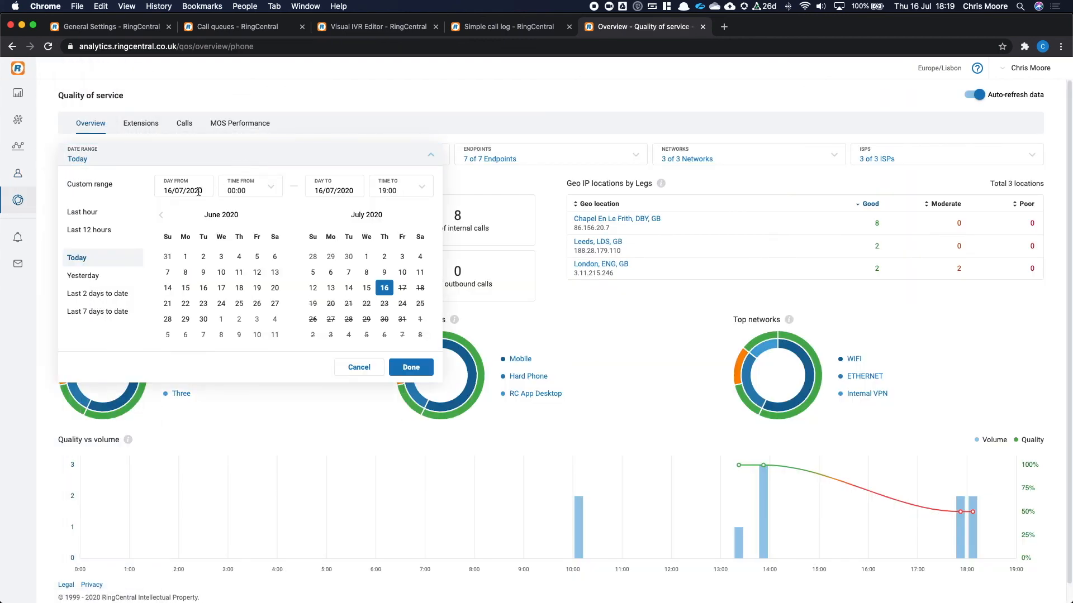
left_click(410, 366)
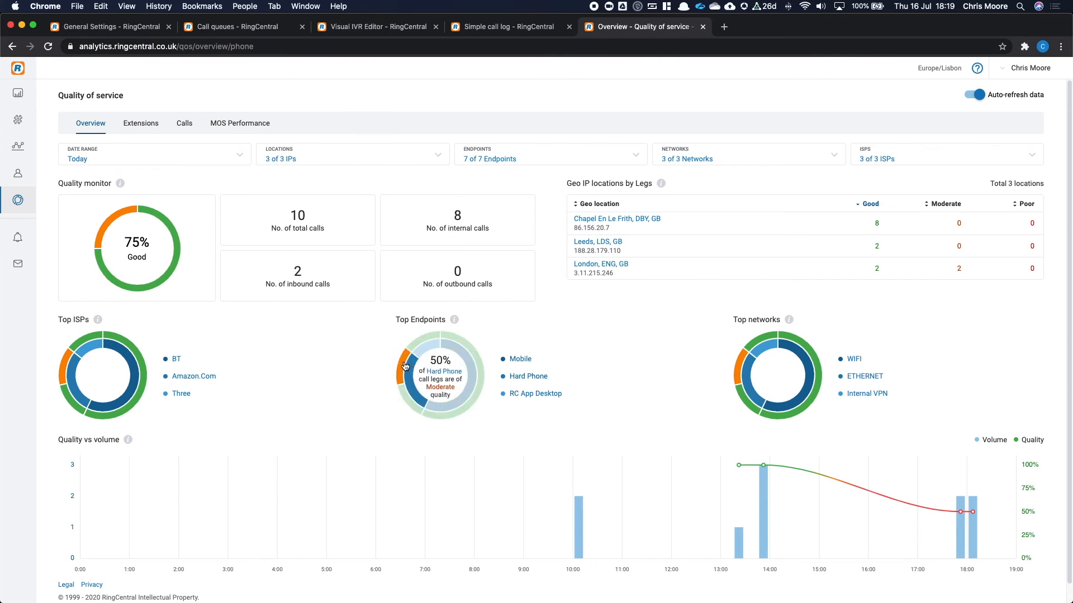
mouse_move(353, 357)
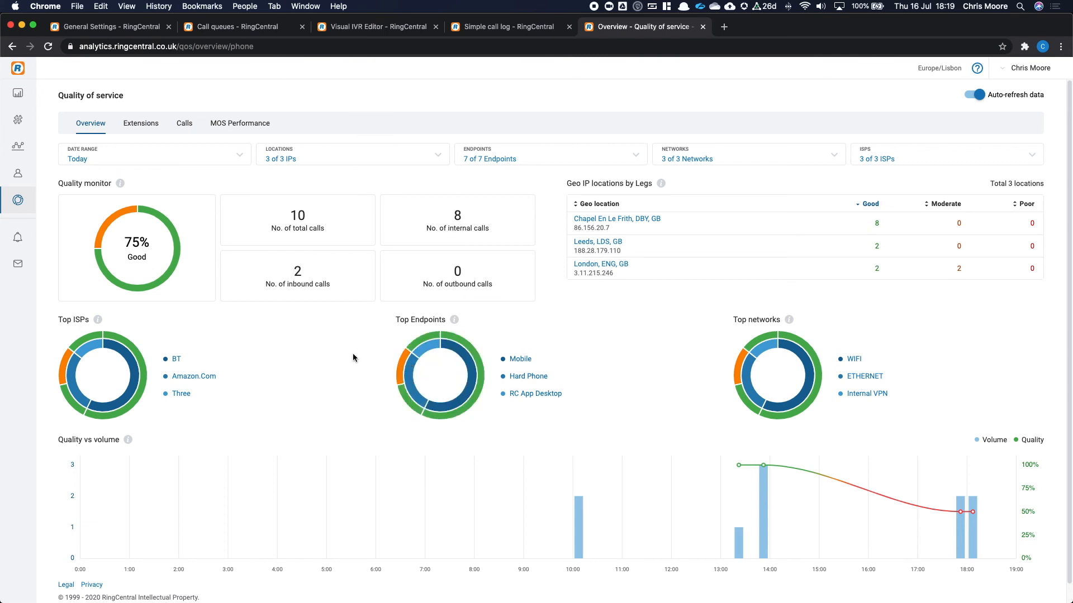